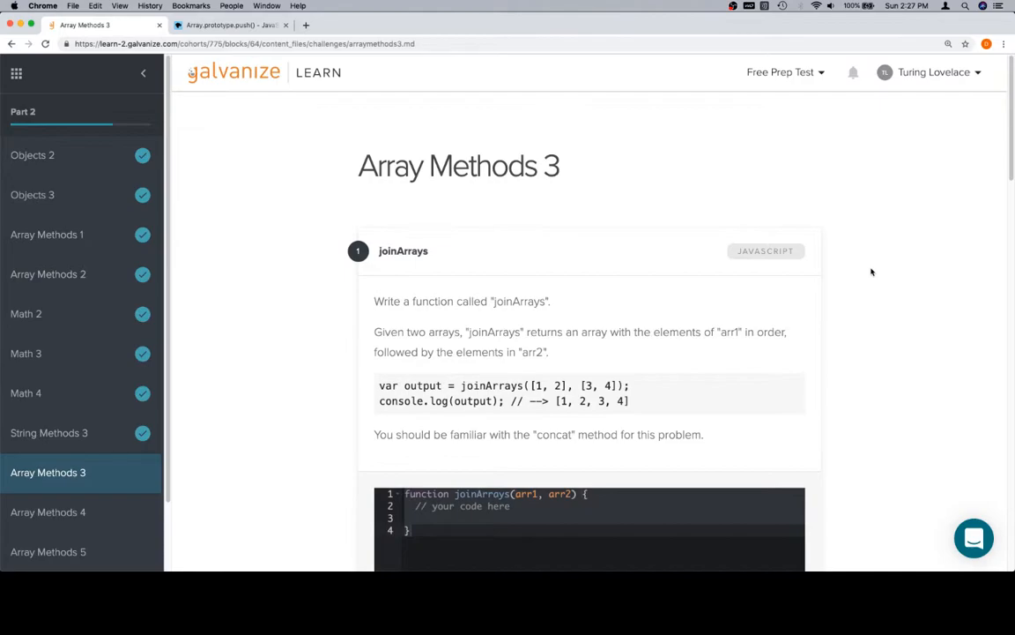
mouse_move(542, 297)
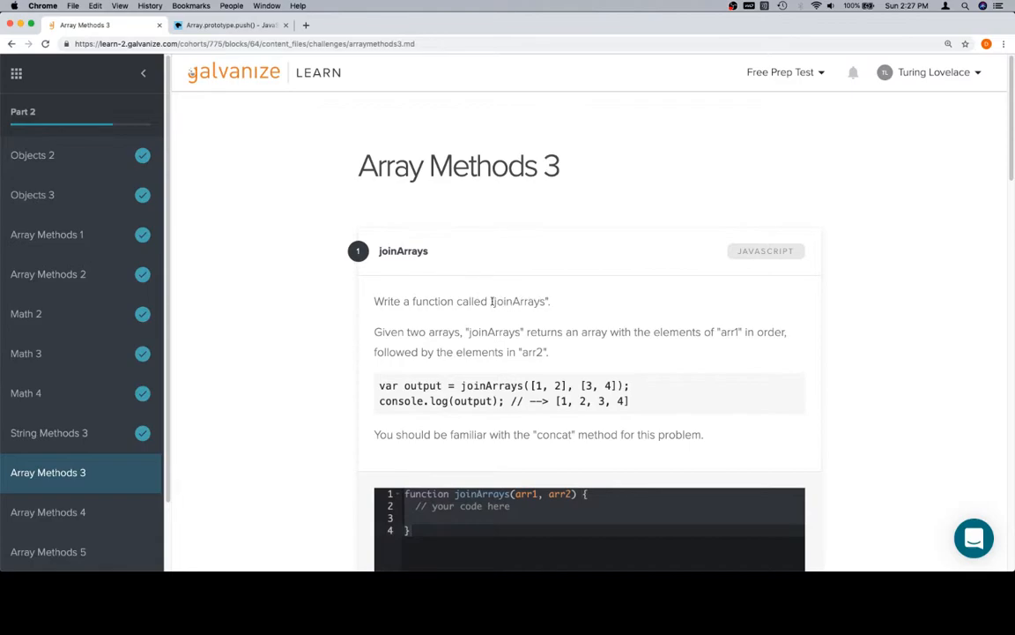
Study the joinArrays challenge description and its example
double_click(519, 301)
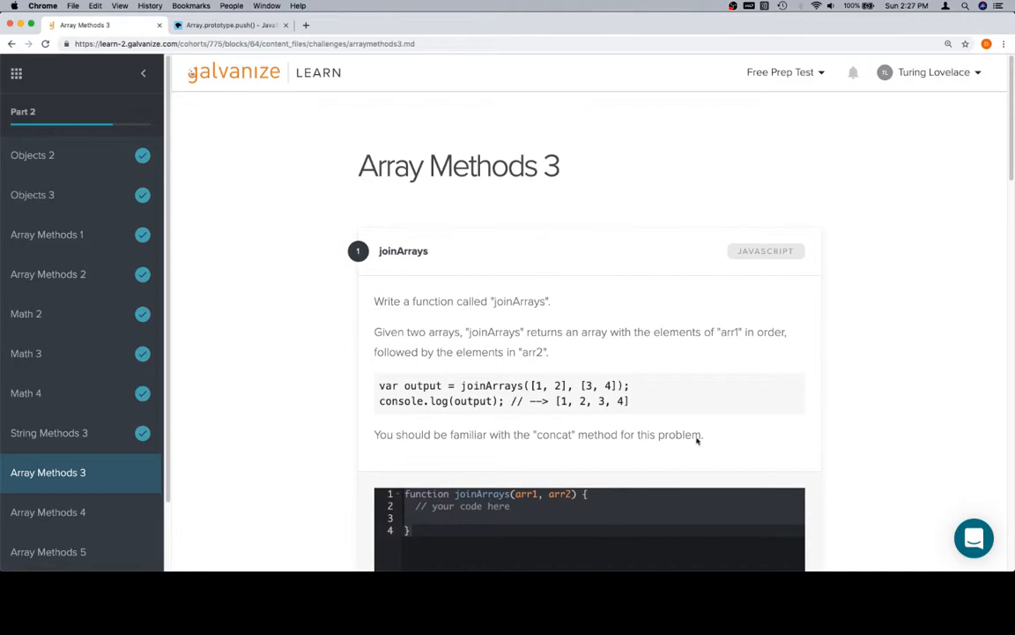
mouse_move(476, 323)
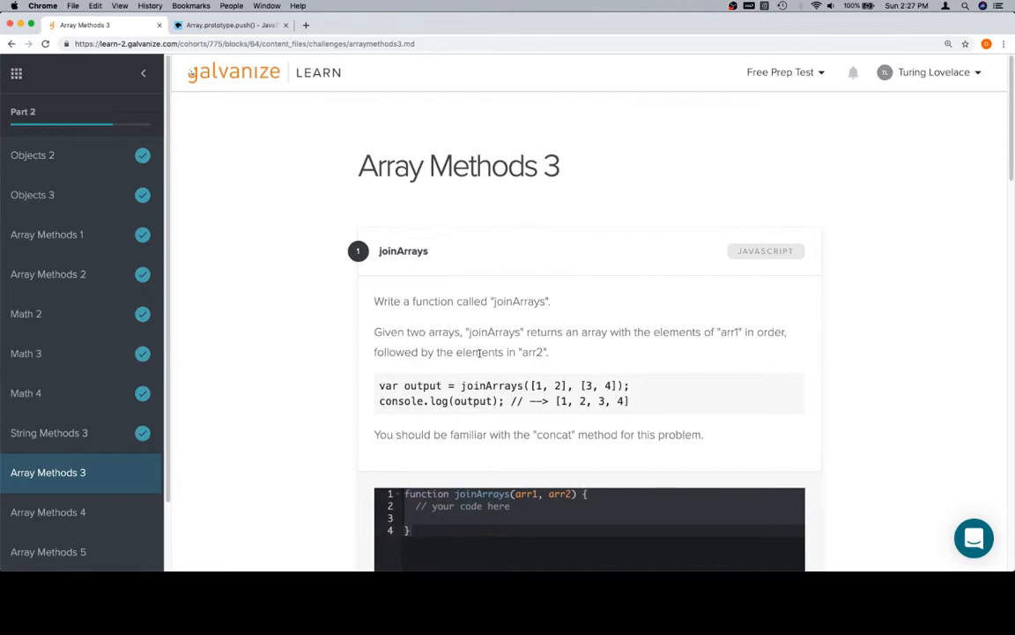
mouse_move(601, 346)
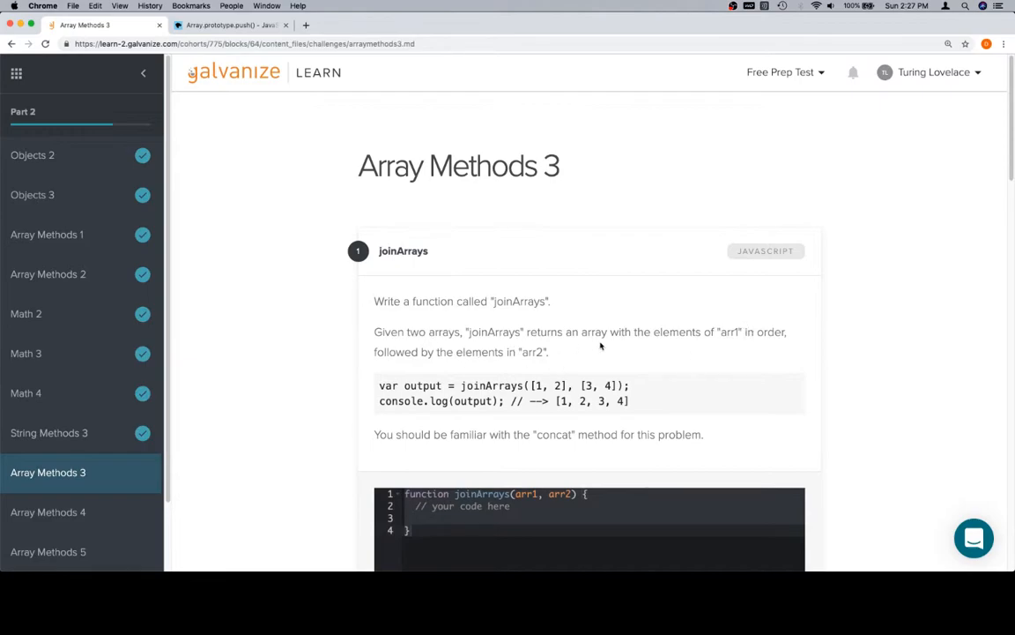
scroll("down", 3)
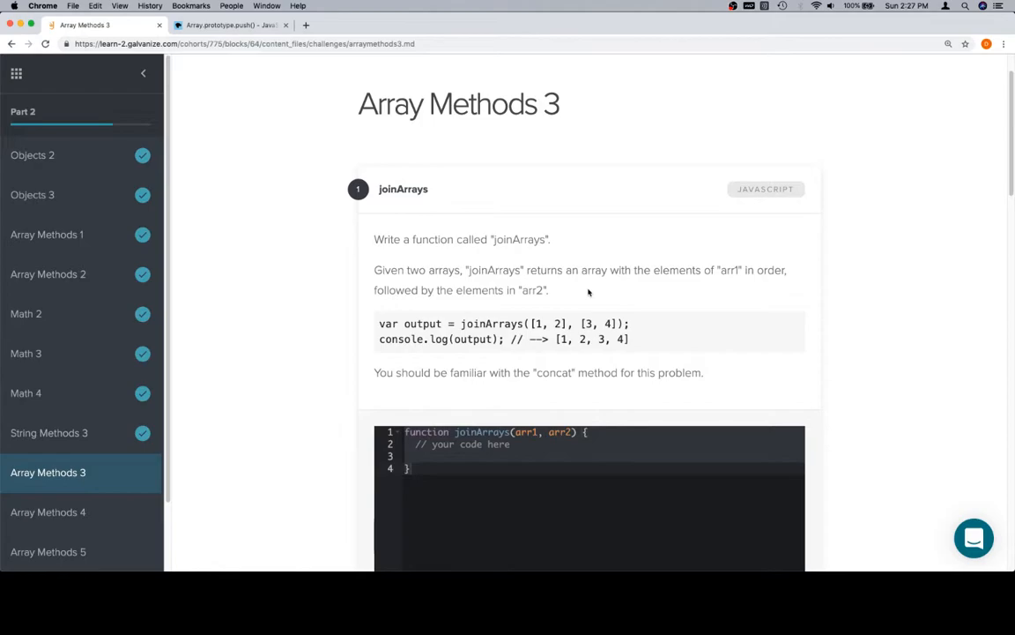
scroll("up", 3)
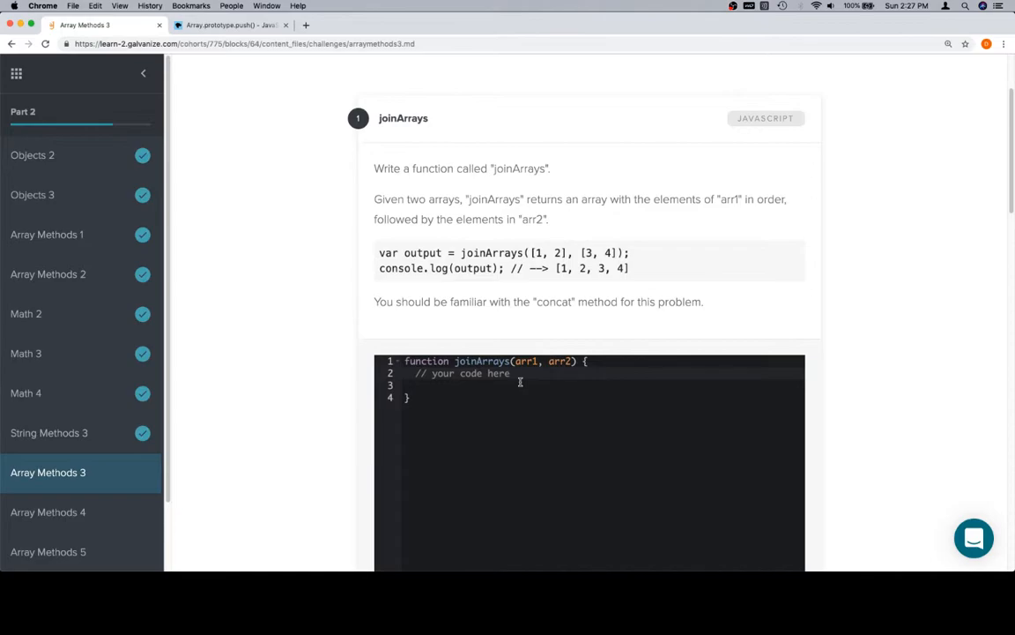
double_click(554, 301)
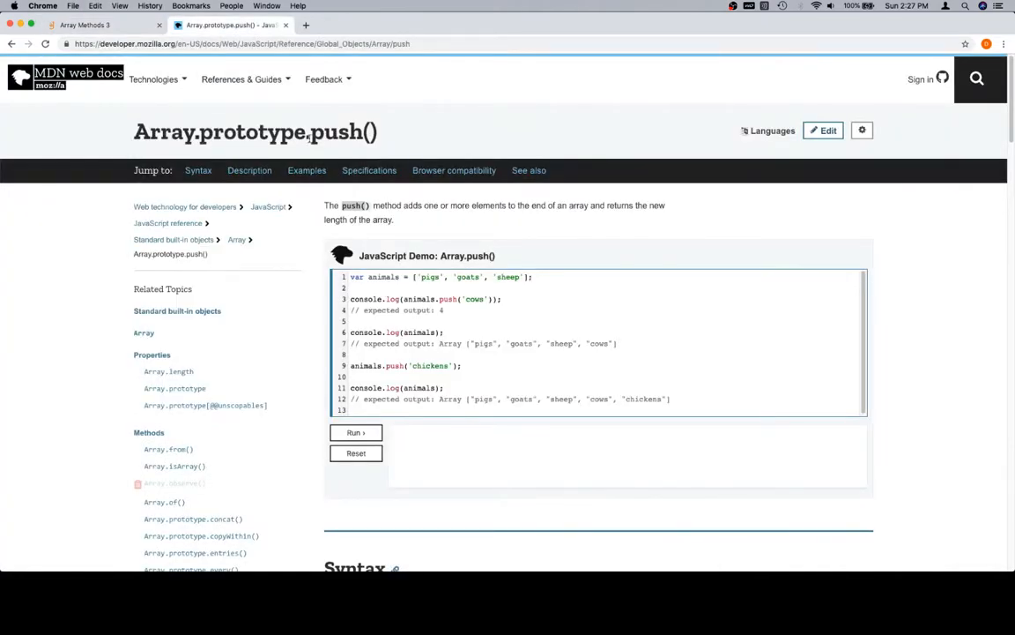
Search MDN for 'concat', open the Array.prototype.concat() reference, then return to joinArrays
left_click(977, 78)
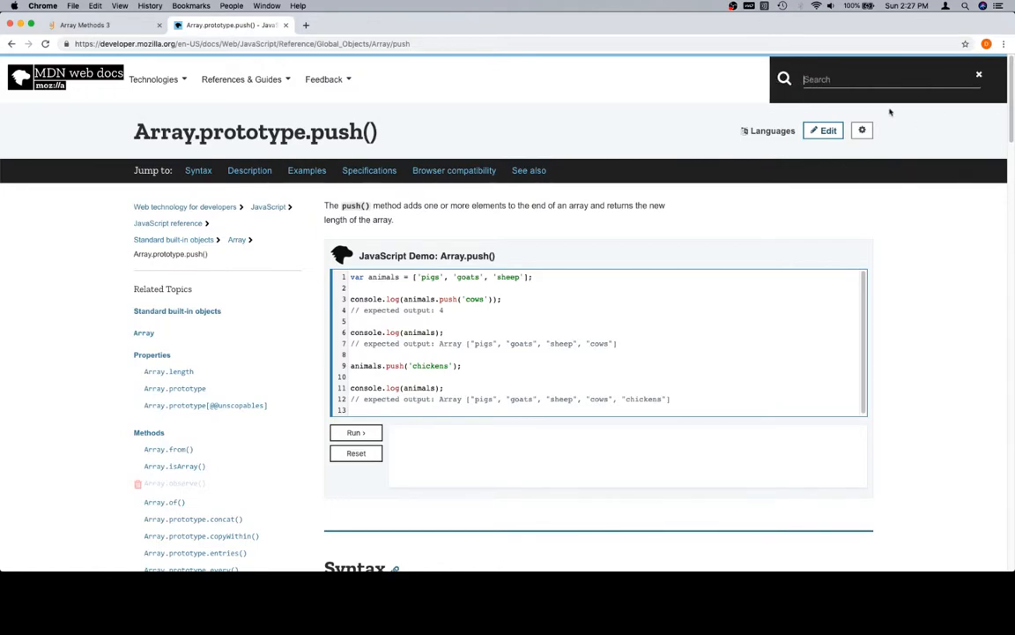
key("Return")
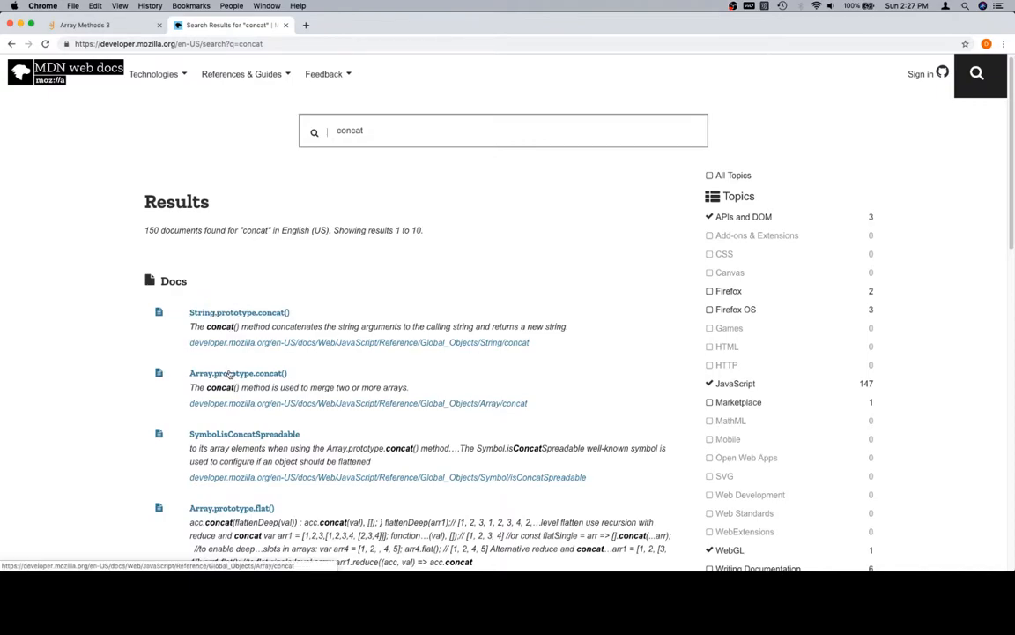
mouse_move(344, 387)
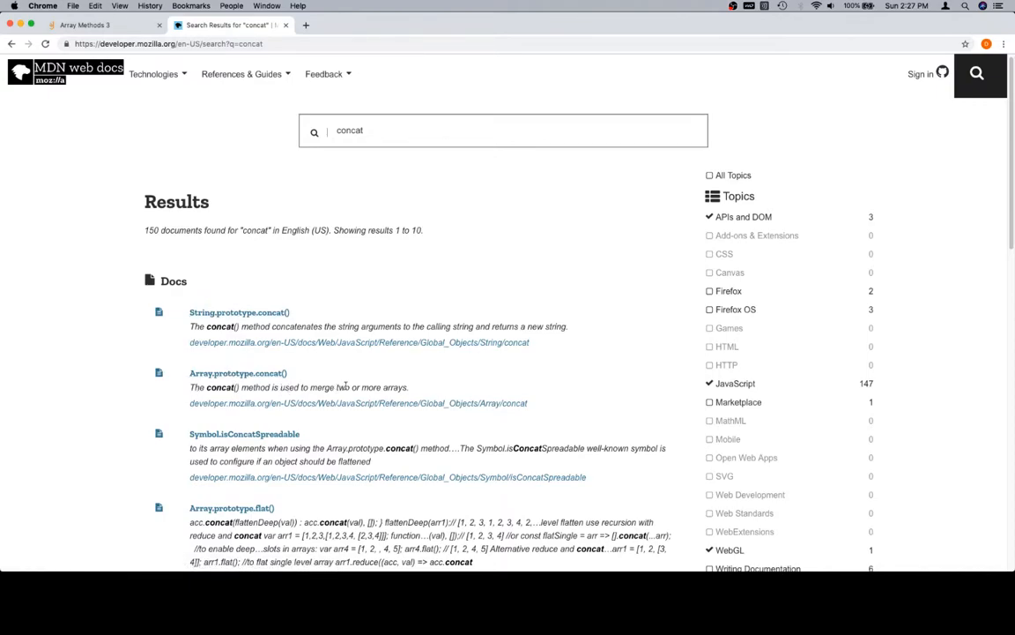
left_click(238, 373)
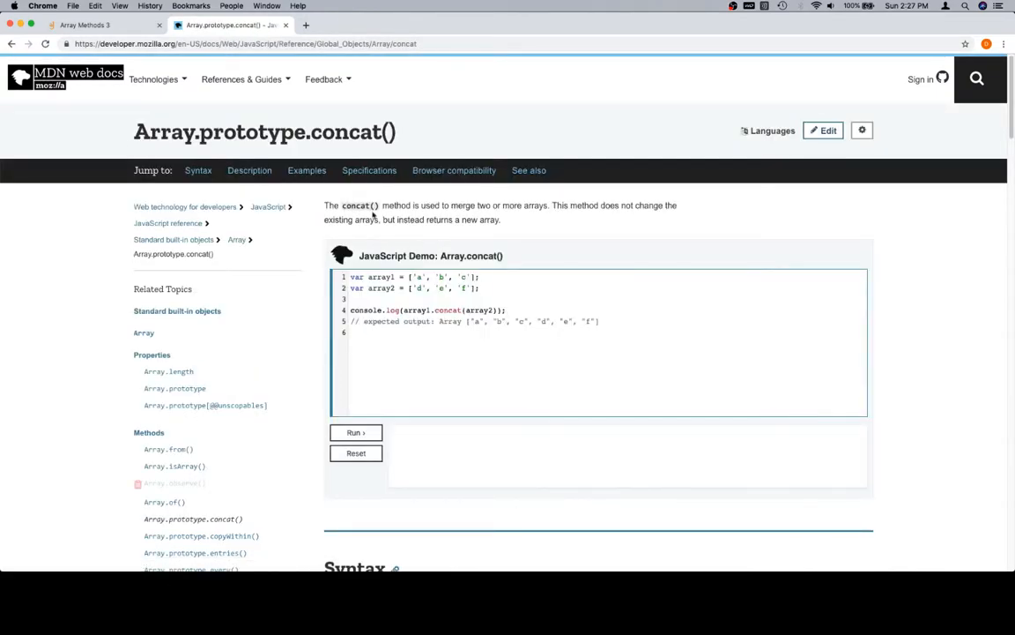
mouse_move(639, 222)
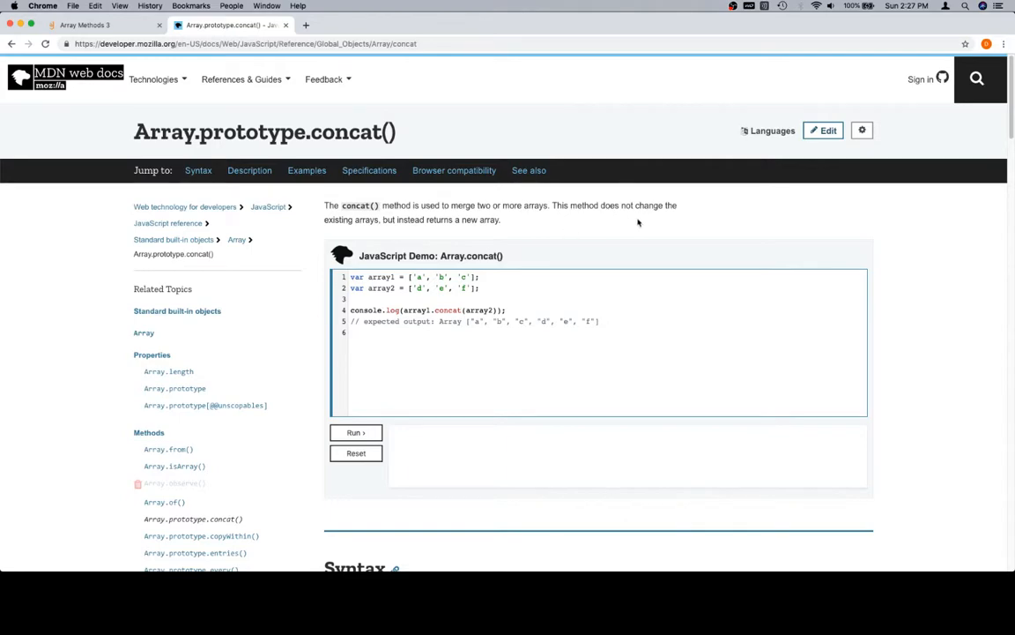
mouse_move(438, 220)
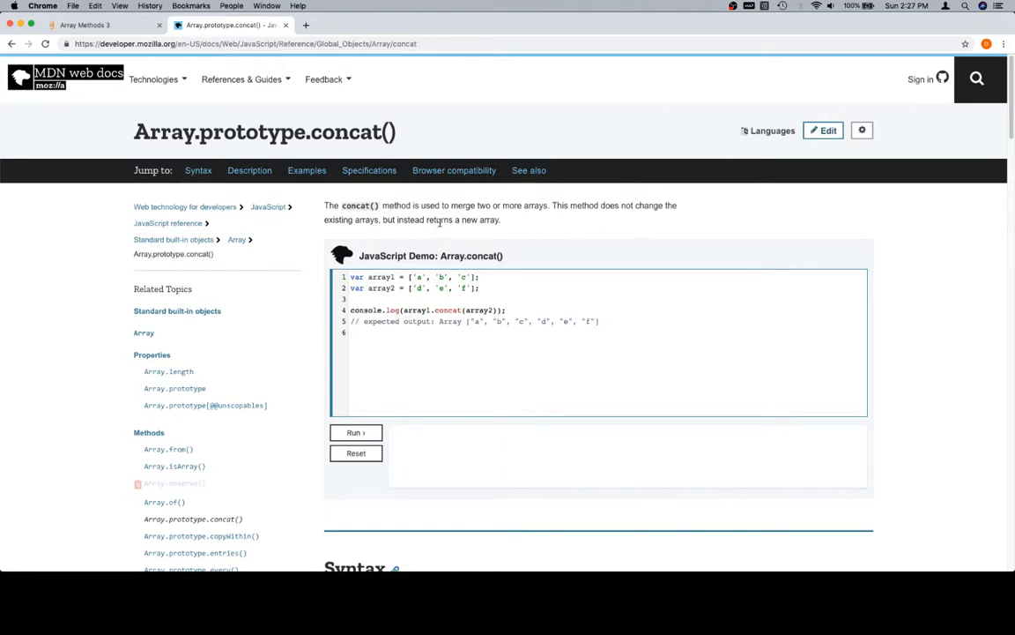
mouse_move(477, 288)
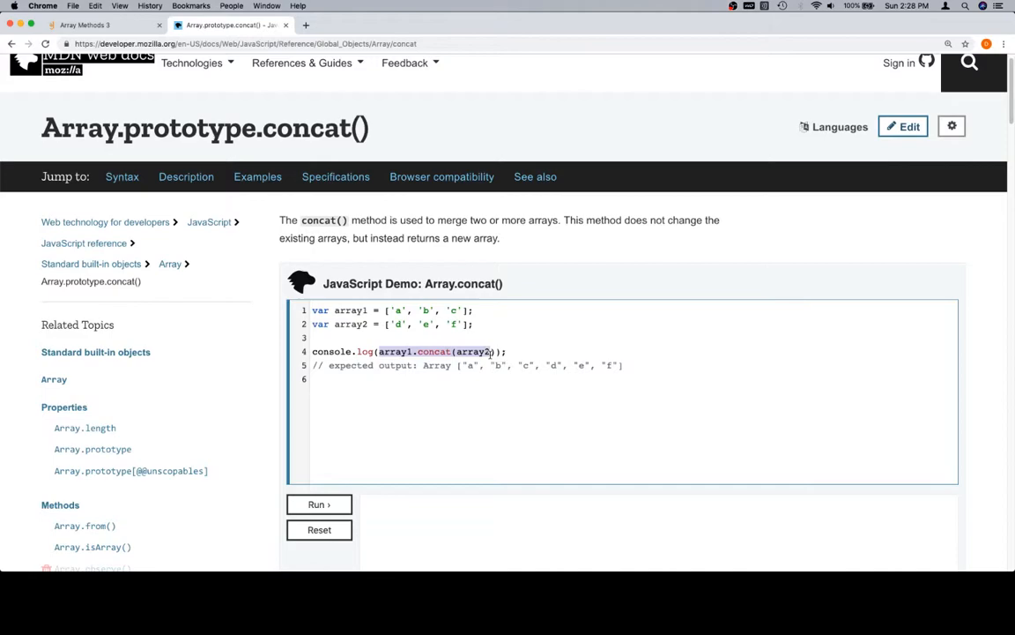
left_click(85, 25)
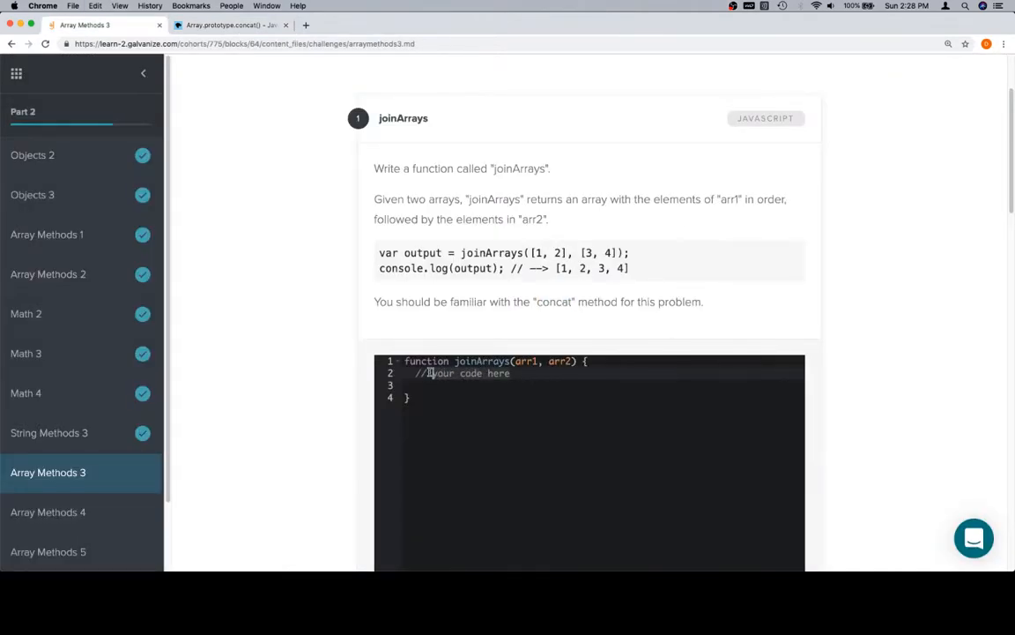
Make joinArrays store arr1.concat(arr2) in concatted and return it
type("array1.concat(array2)")
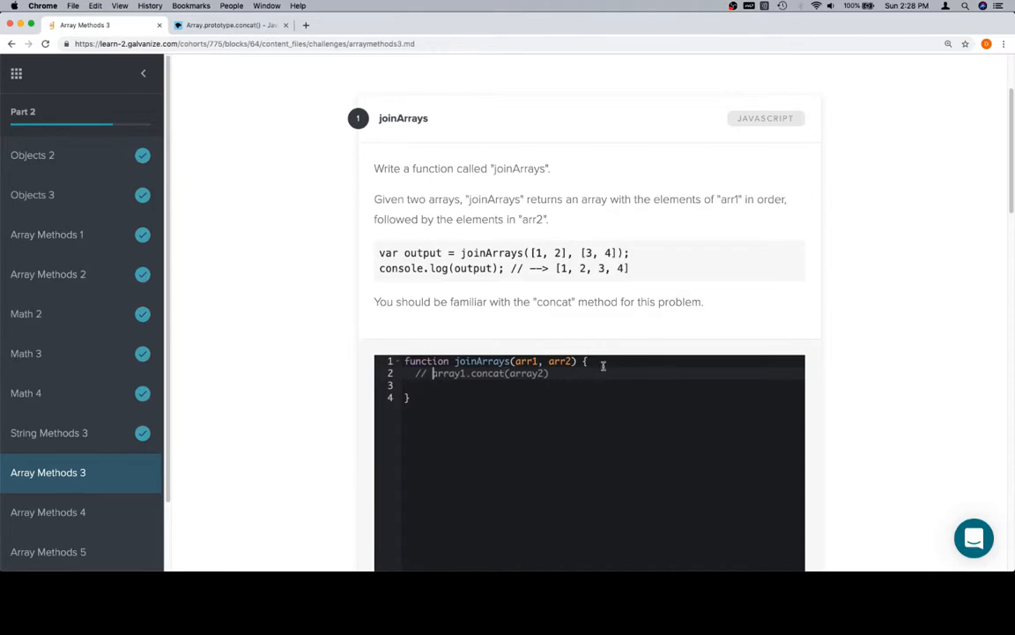
key("Return")
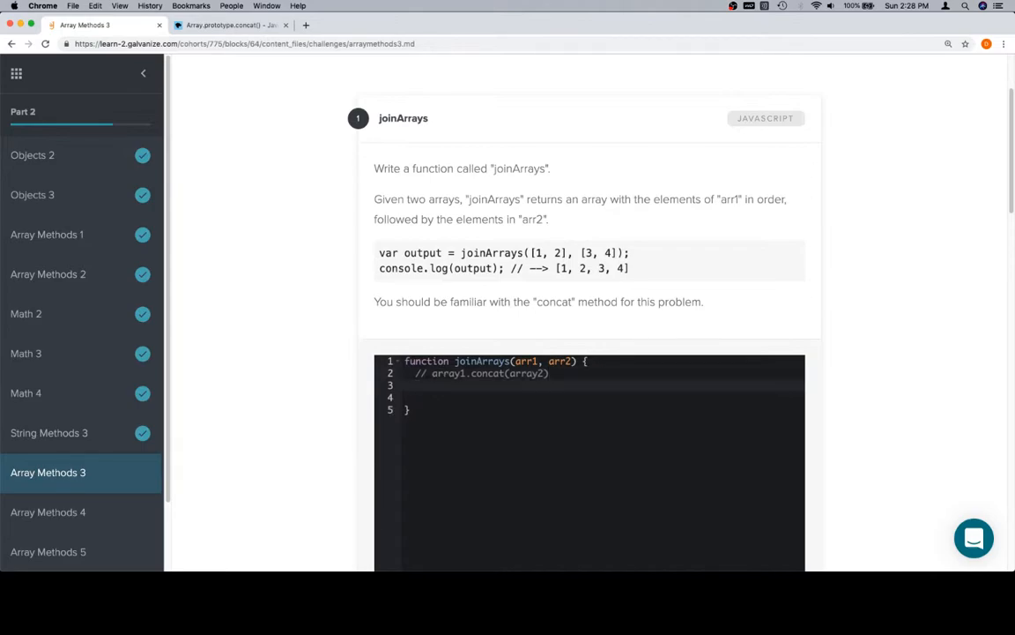
type("var concatted = arr1.concat(arr2);")
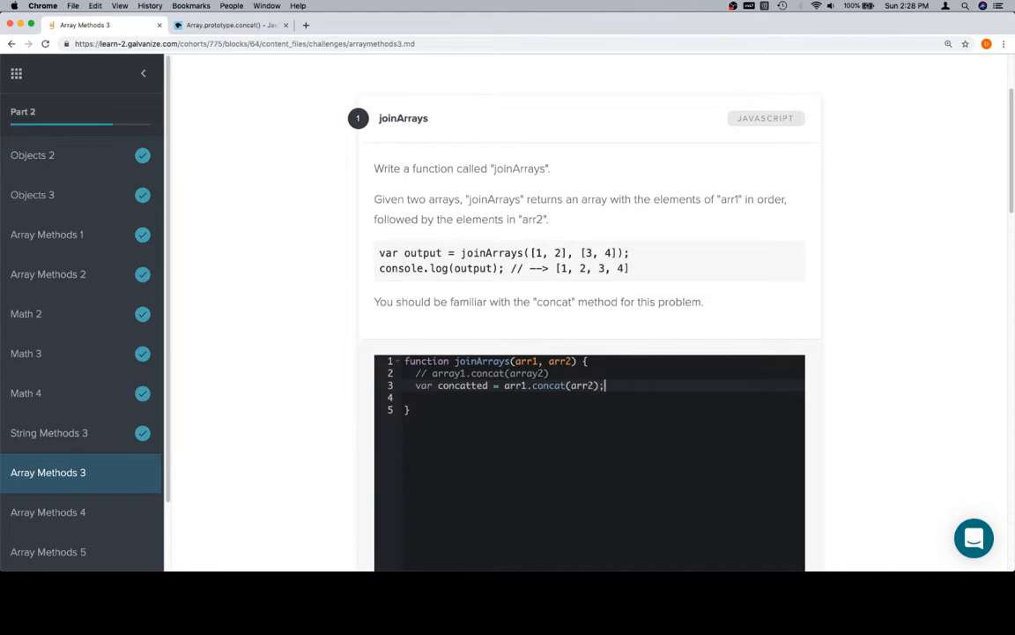
type("return co")
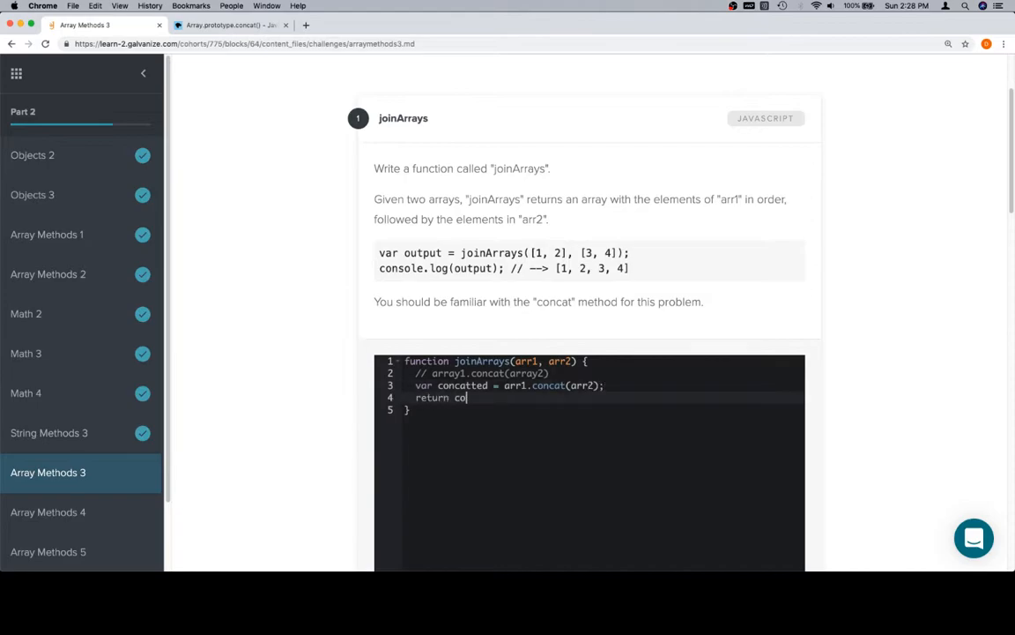
type("ncatted;")
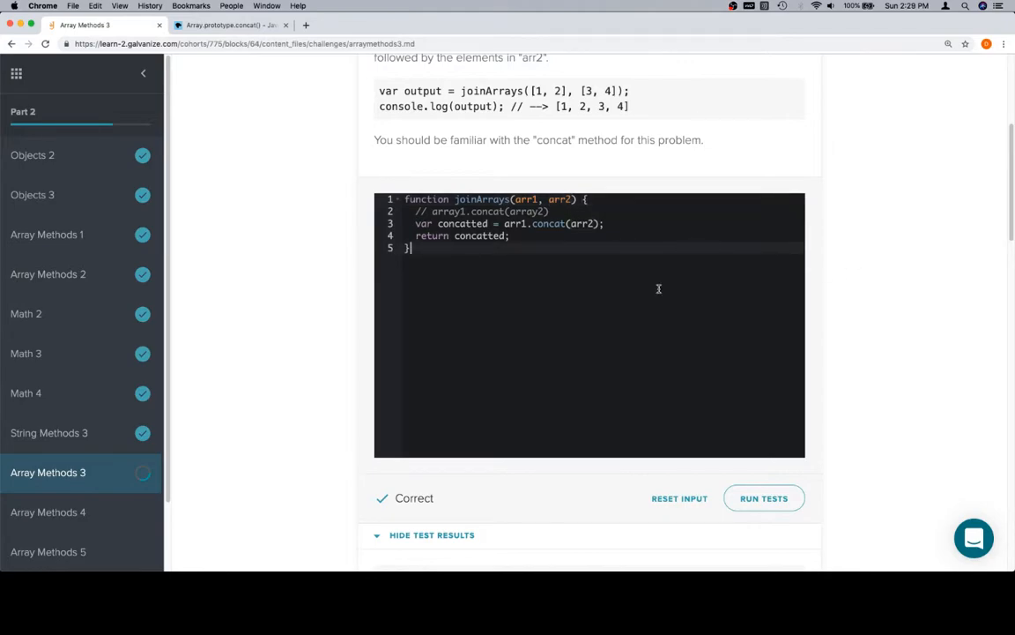
mouse_move(623, 329)
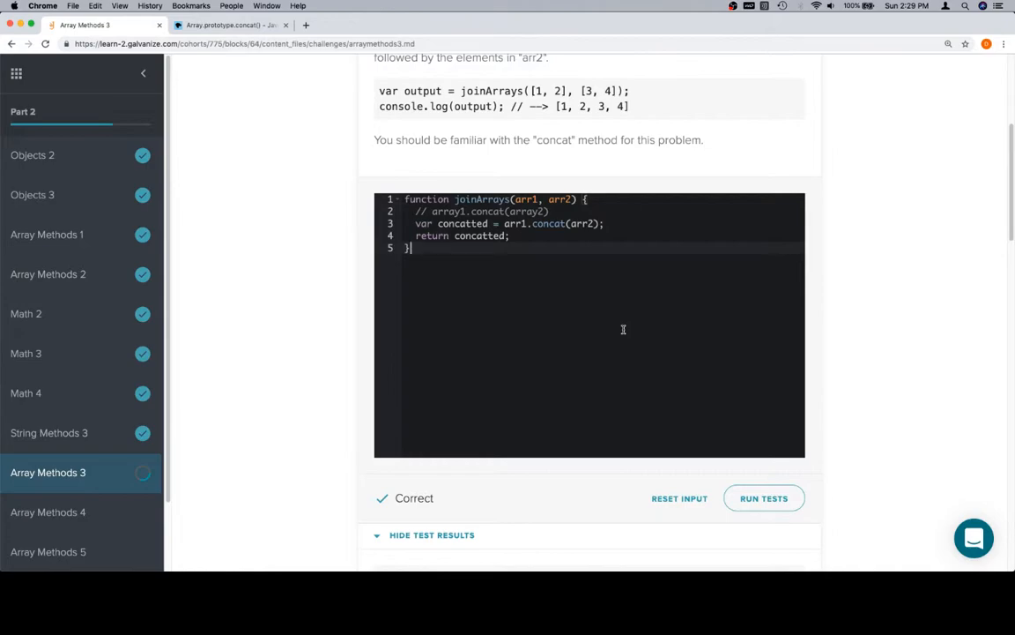
mouse_move(523, 272)
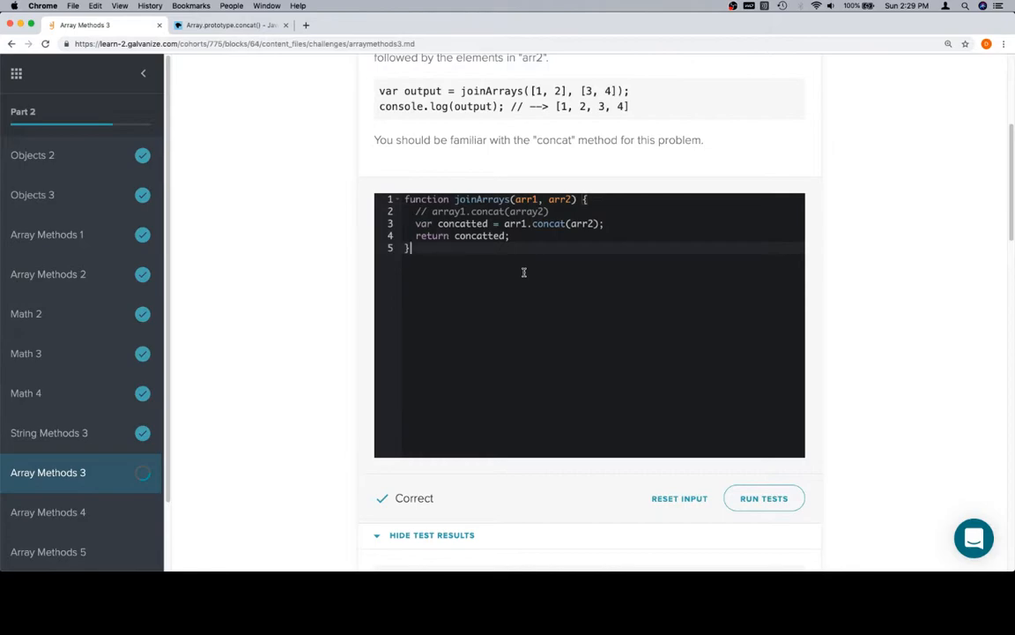
Scroll to challenge 2, getElementsAfter, and select its example input array
scroll("down", 3)
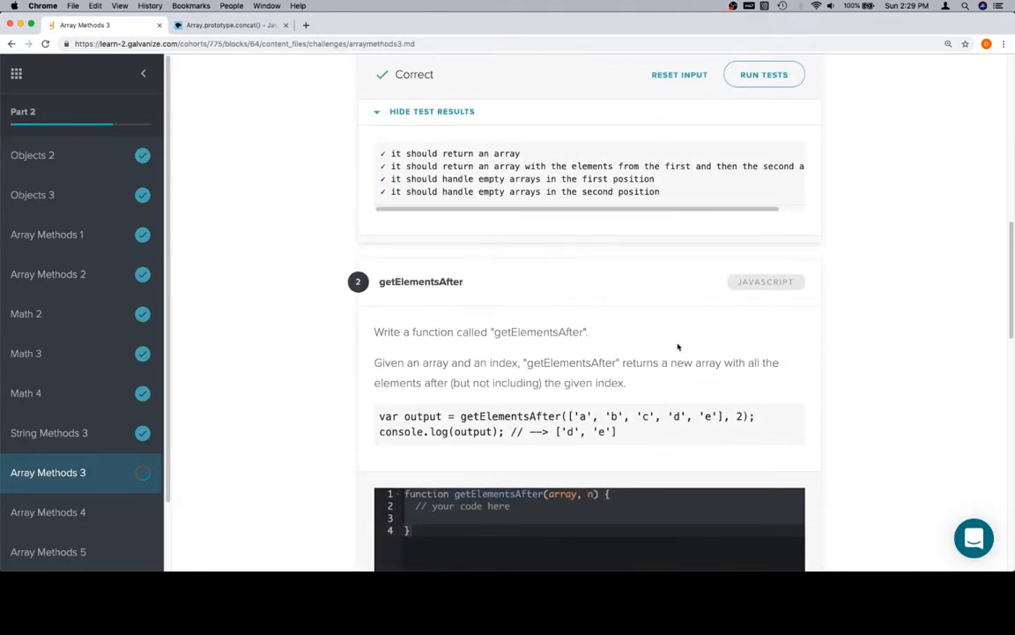
scroll("down", 3)
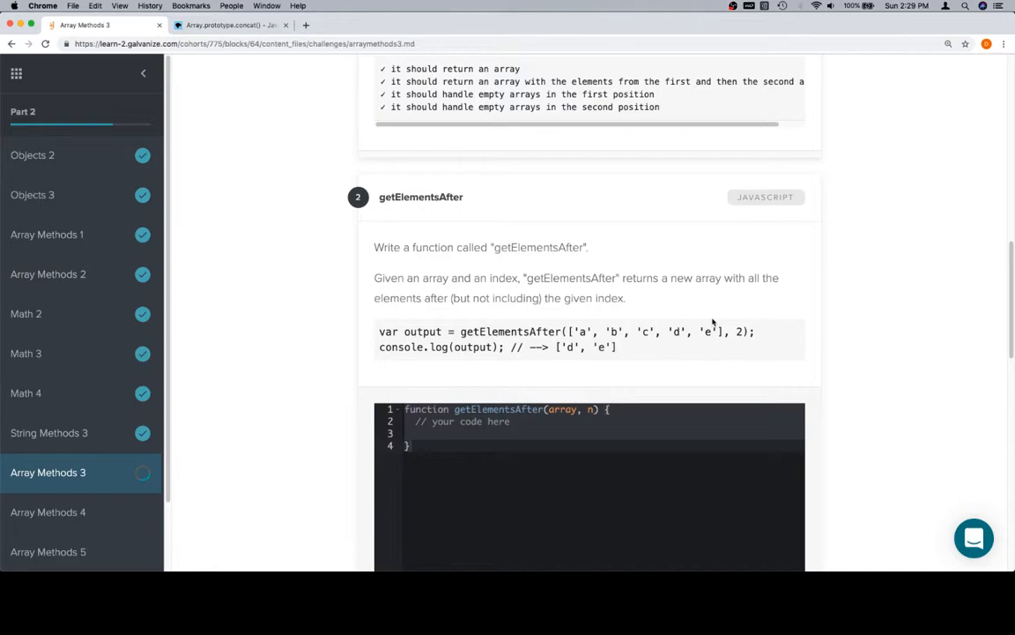
mouse_move(843, 286)
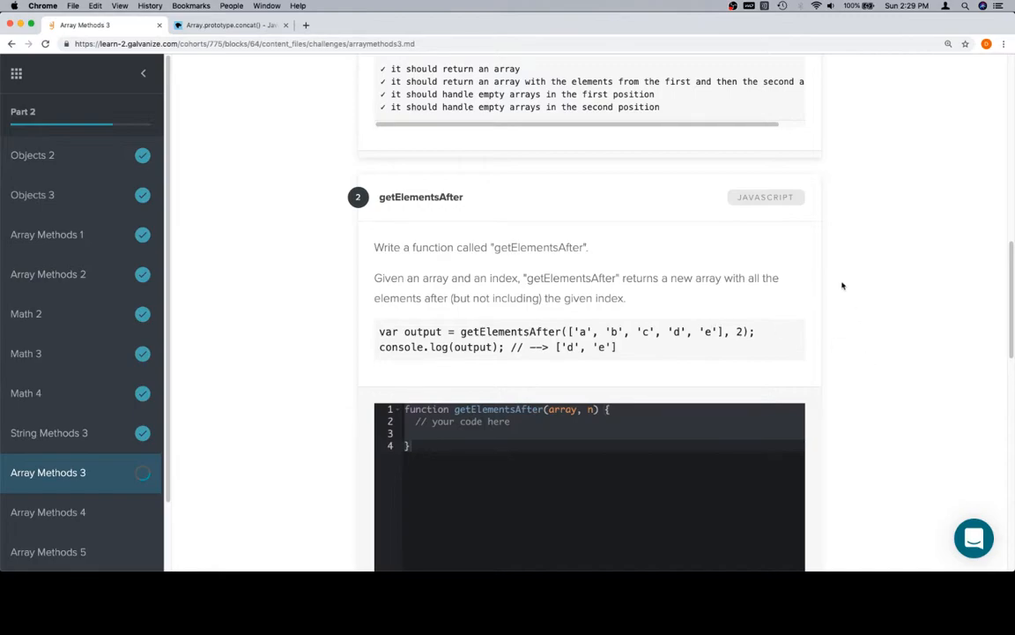
mouse_move(828, 324)
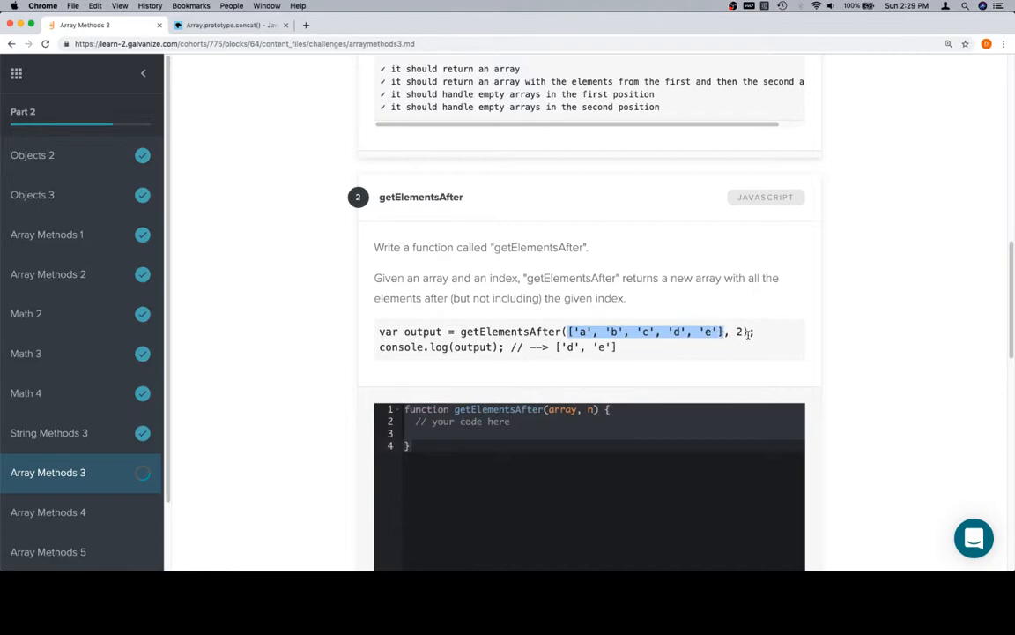
double_click(646, 331)
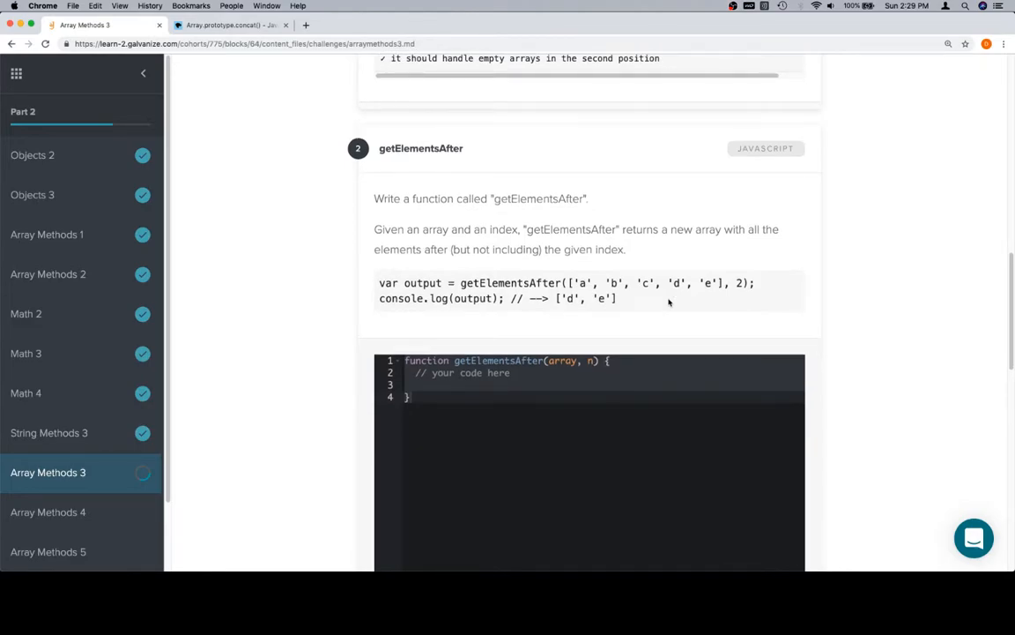
scroll("up", 3)
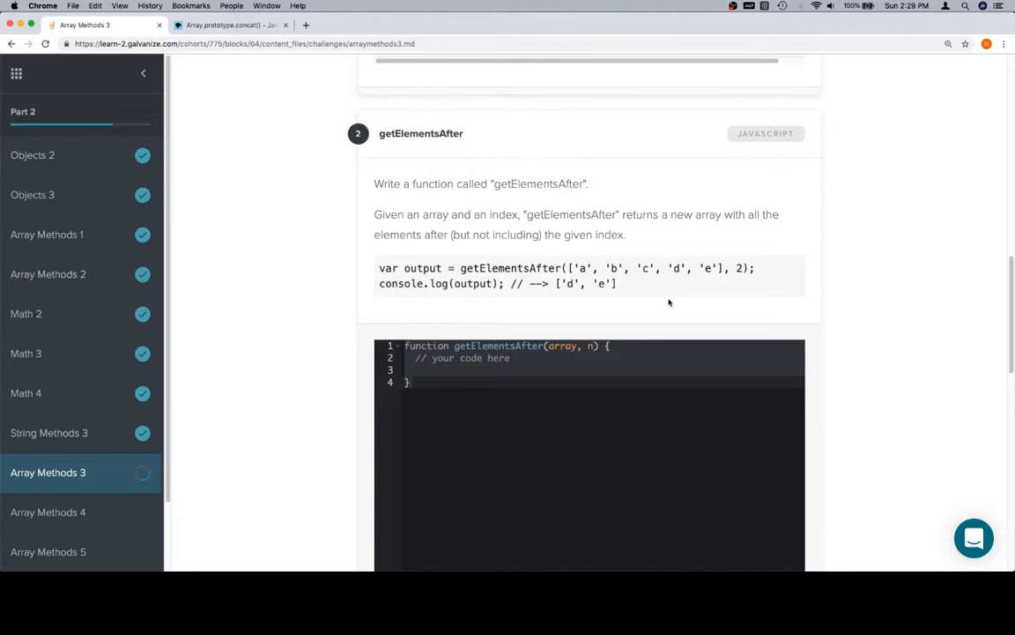
mouse_move(620, 324)
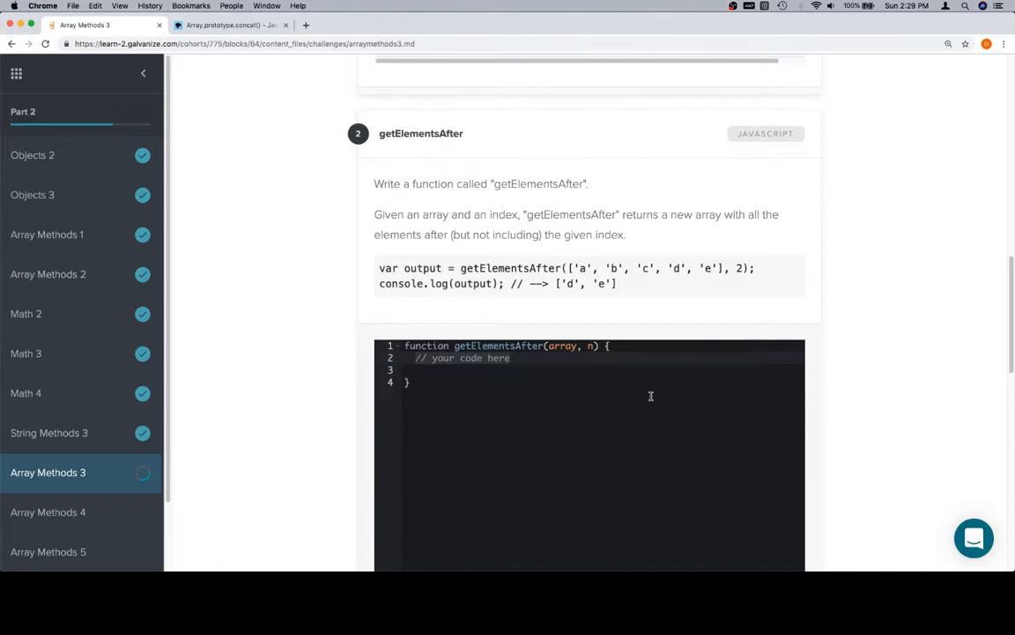
Declare an empty result array and a for loop from n + 1 to array.length
type("var")
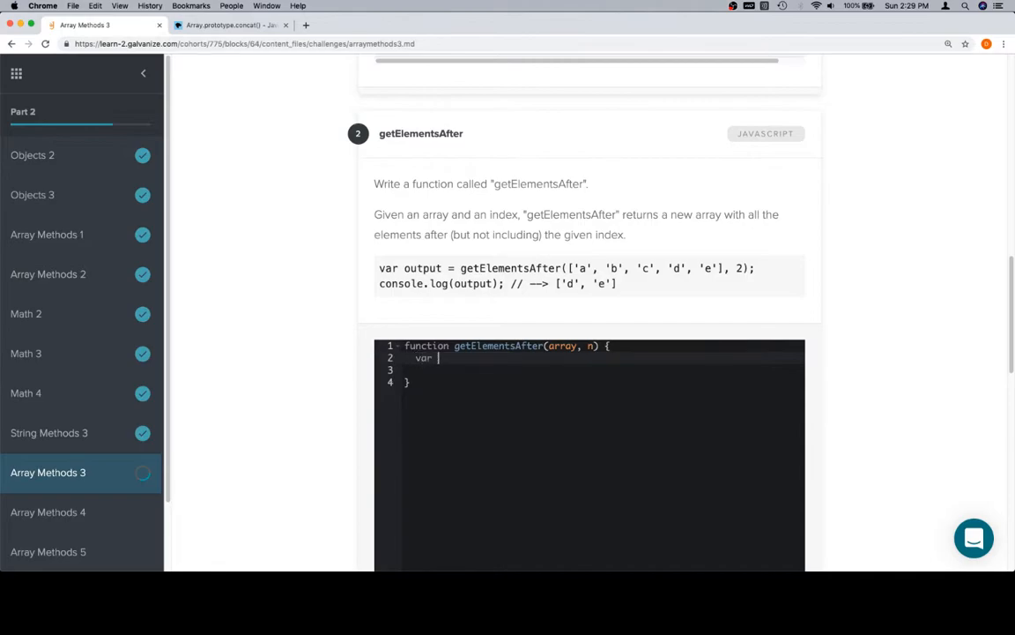
type("result = [];")
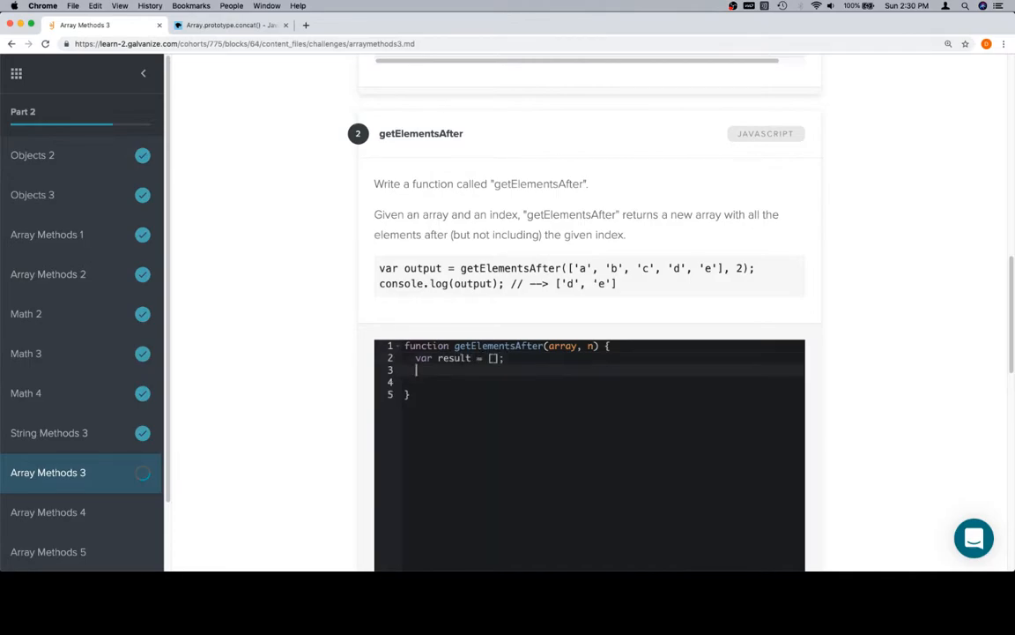
type("for (")
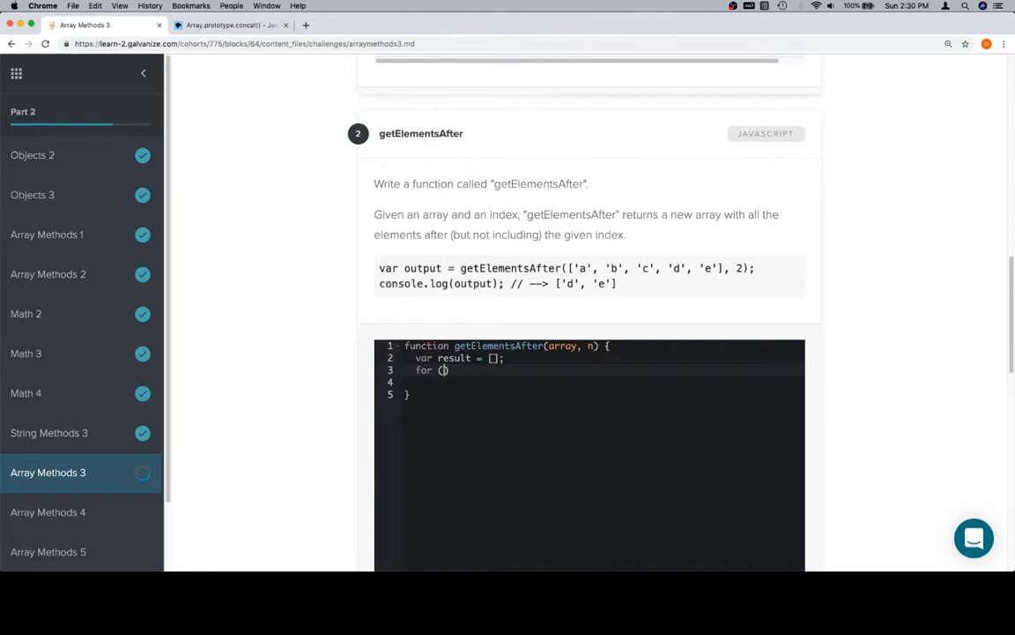
type("var i")
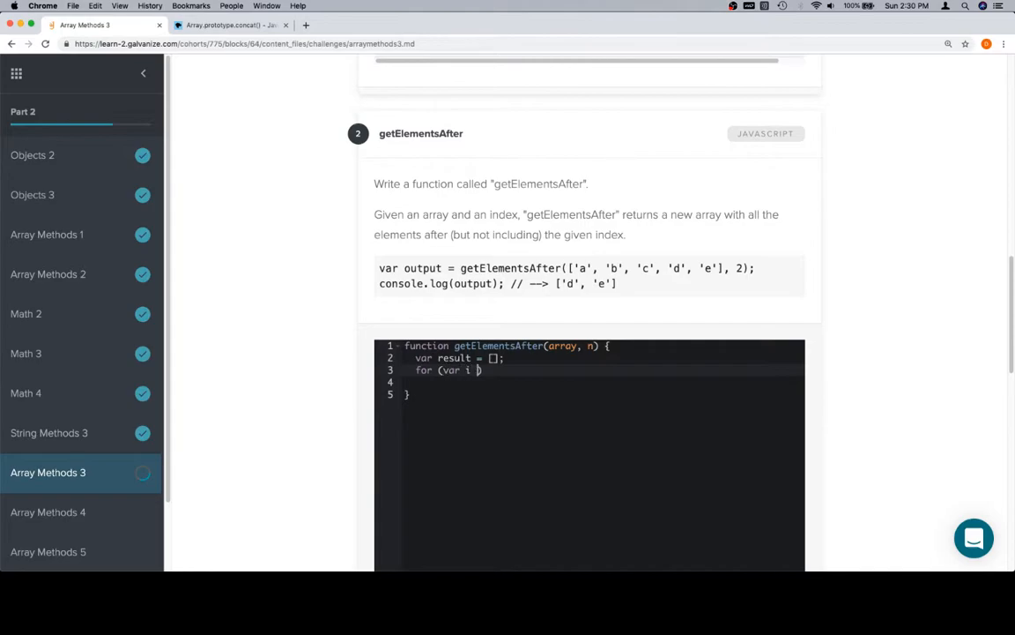
type("= n +1")
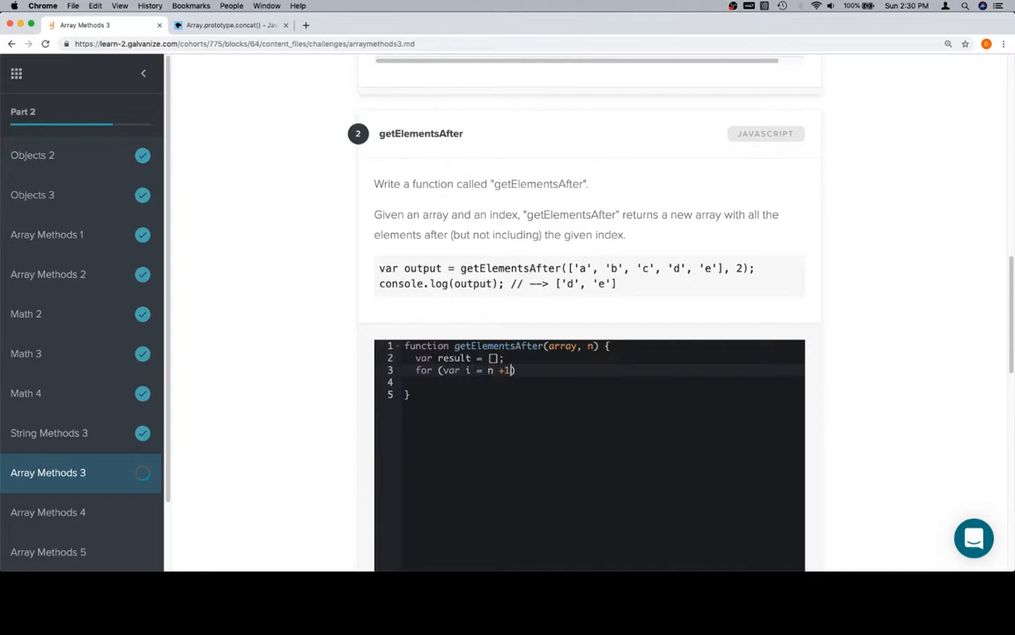
type("; i <")
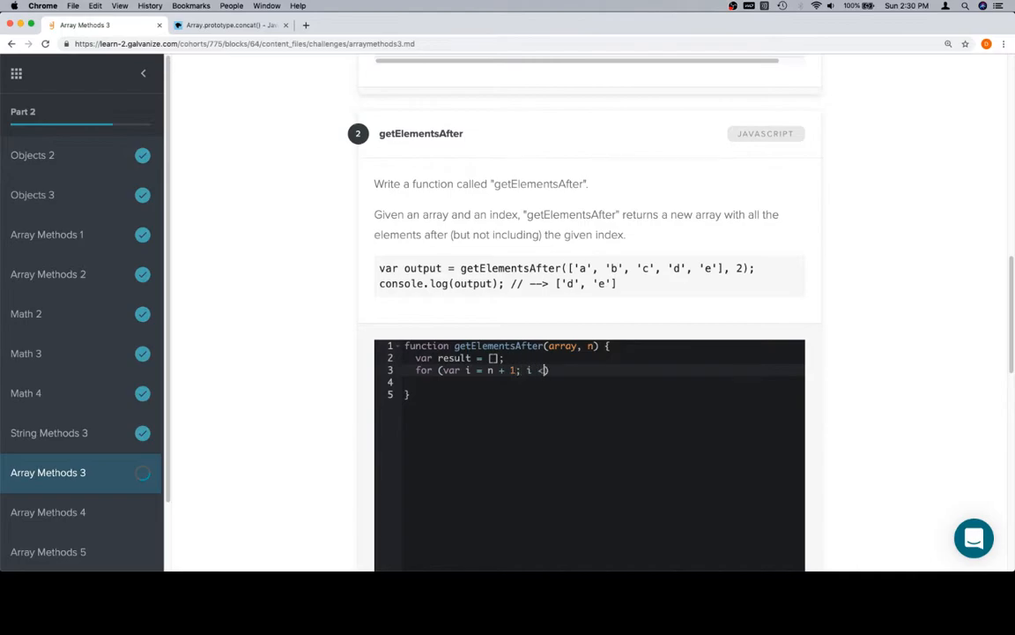
type("array.l")
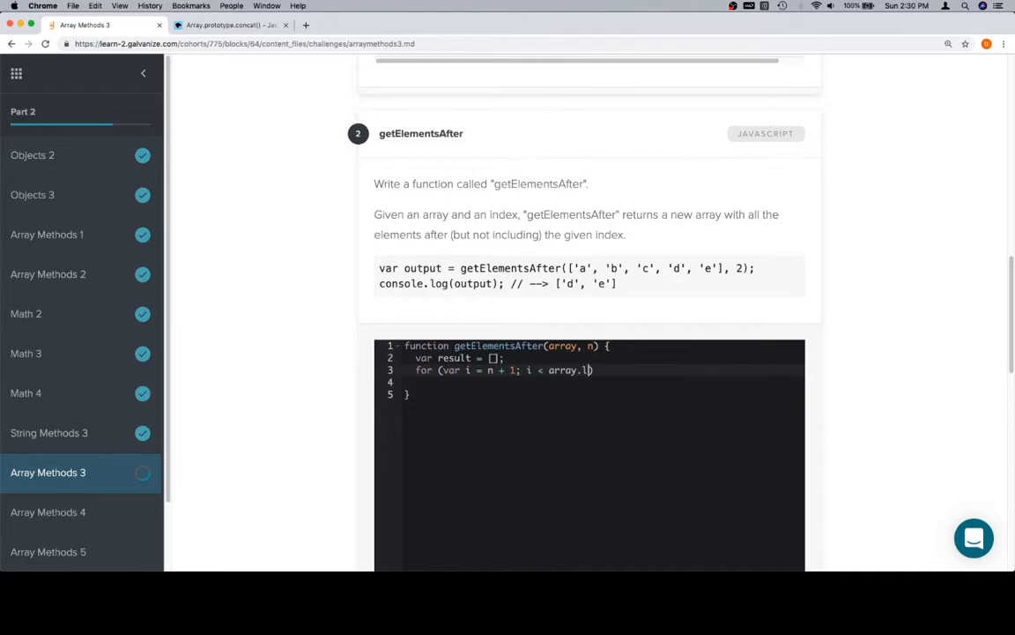
type("ength; i++")
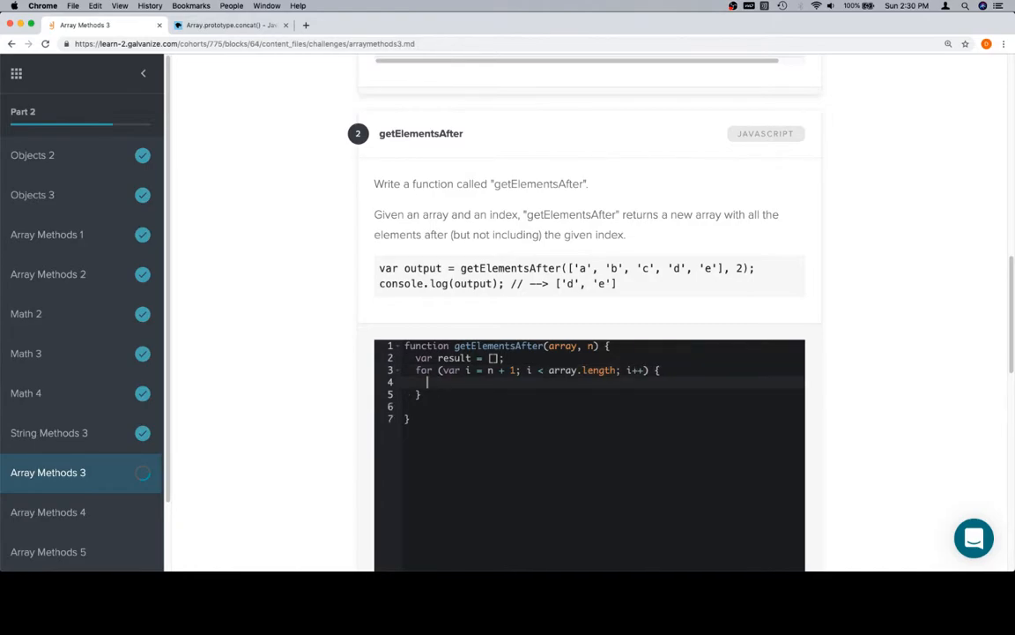
Push array[i] into result inside the loop and return result
type("result")
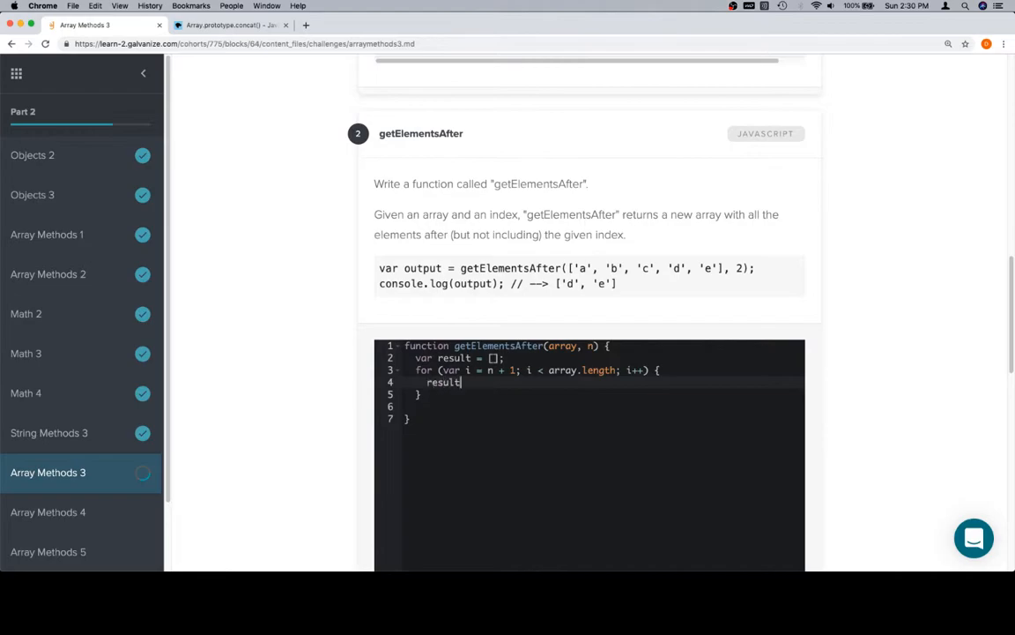
type(".push(a")
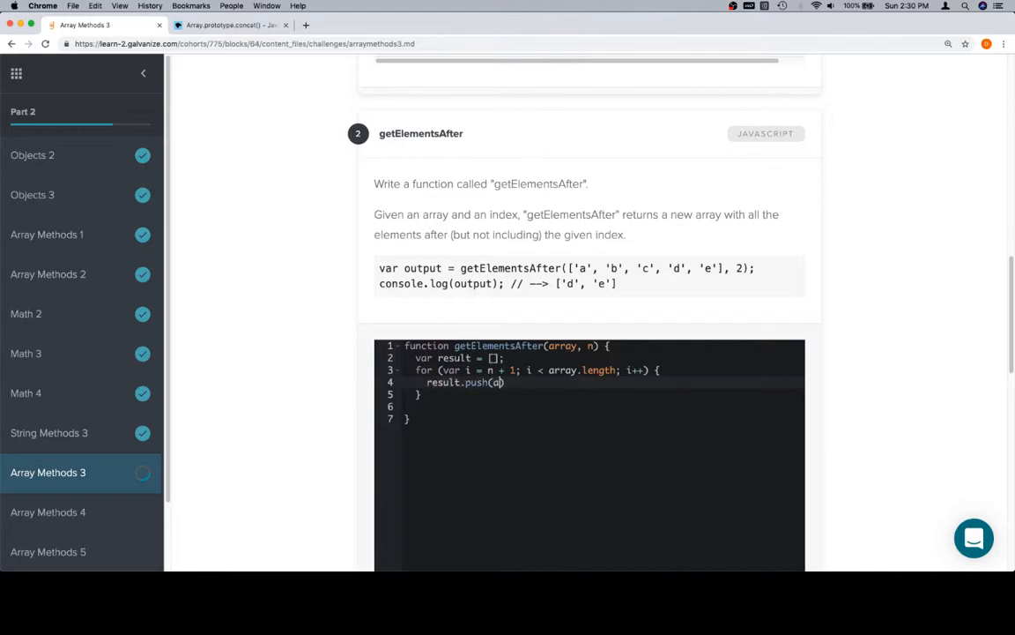
type("rray[i]")
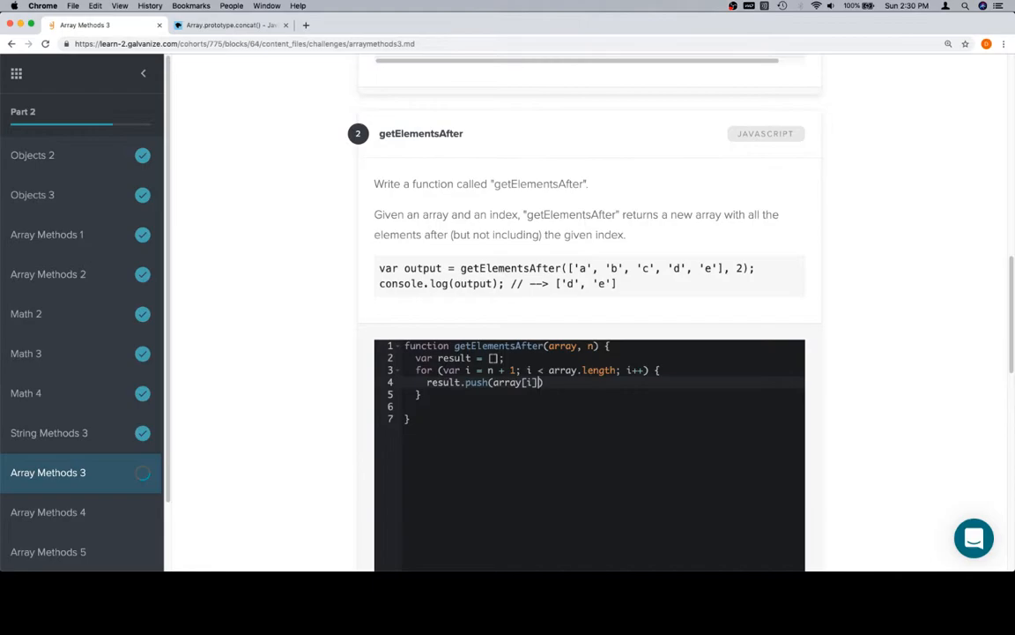
type(";")
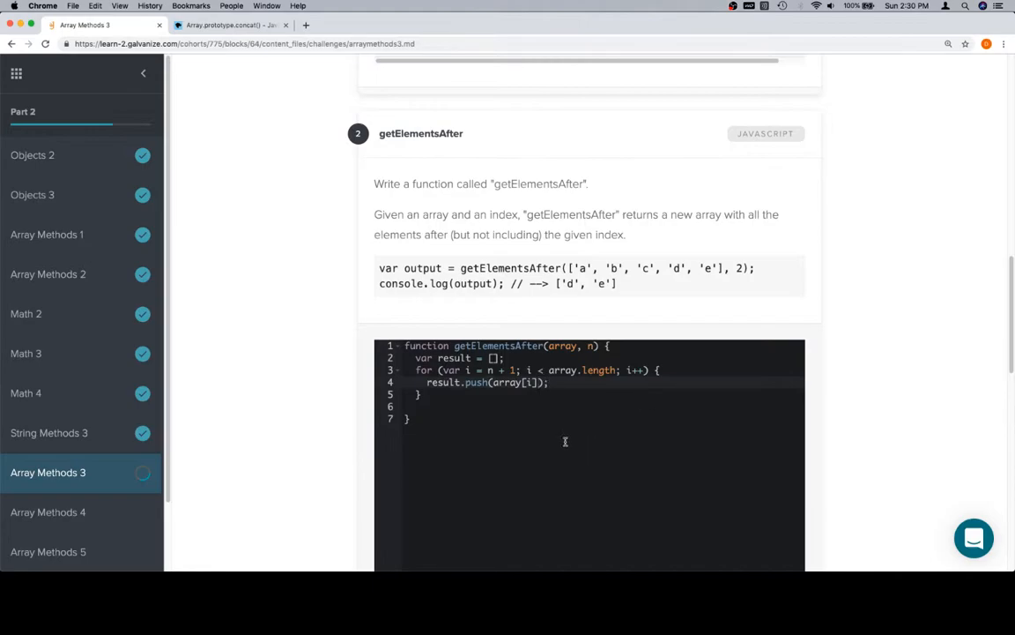
type("return")
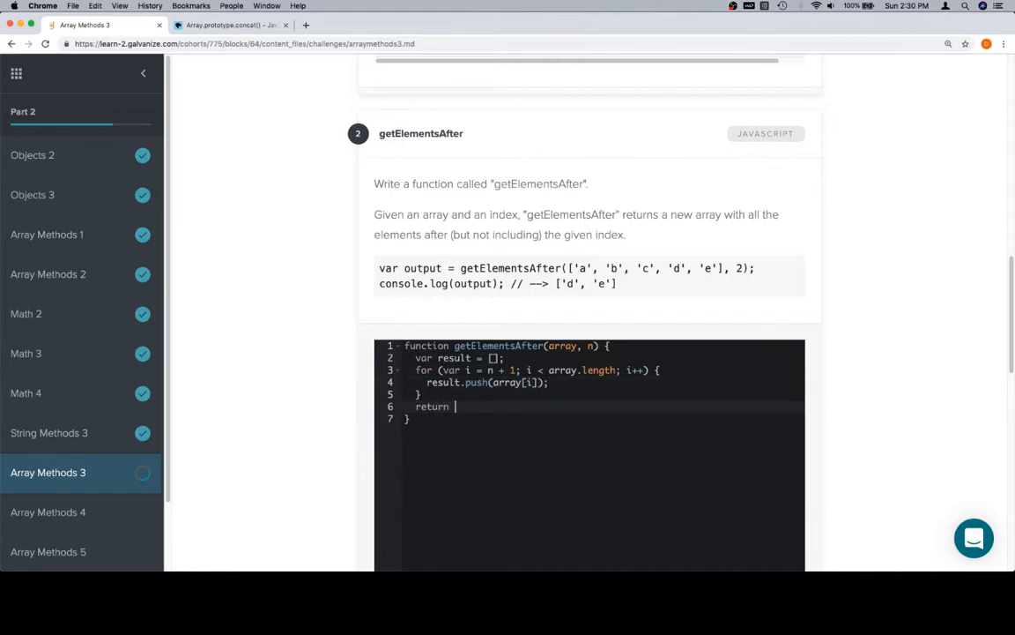
type("result;")
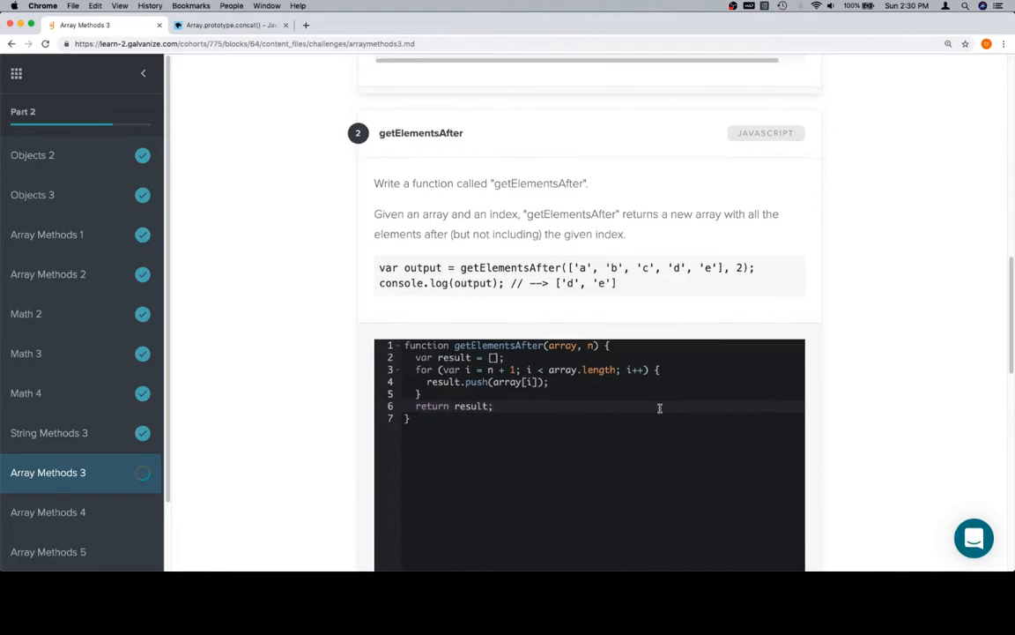
scroll("down", 3)
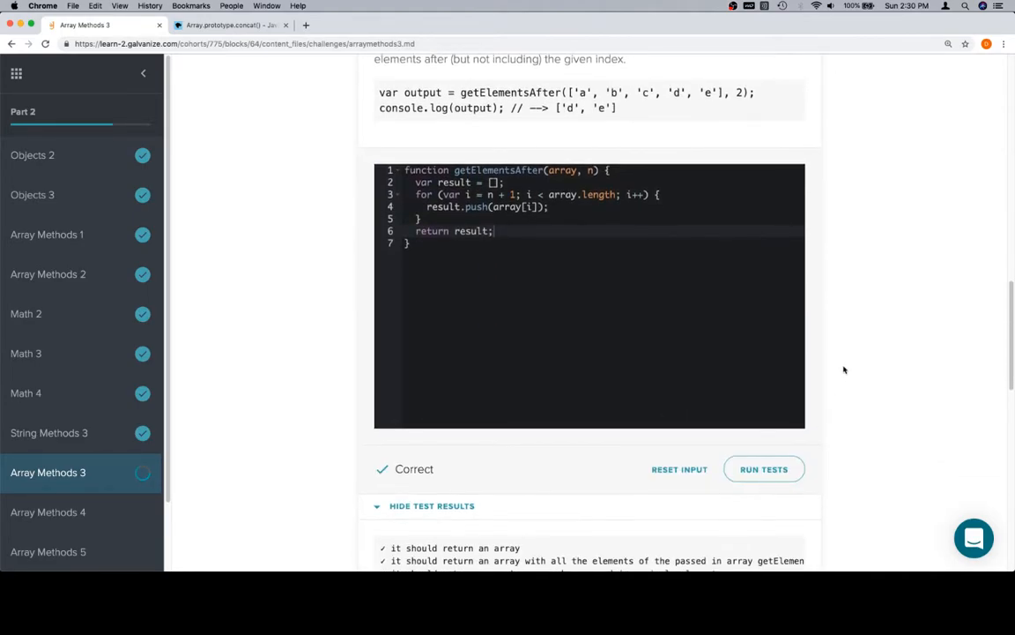
scroll("up", 3)
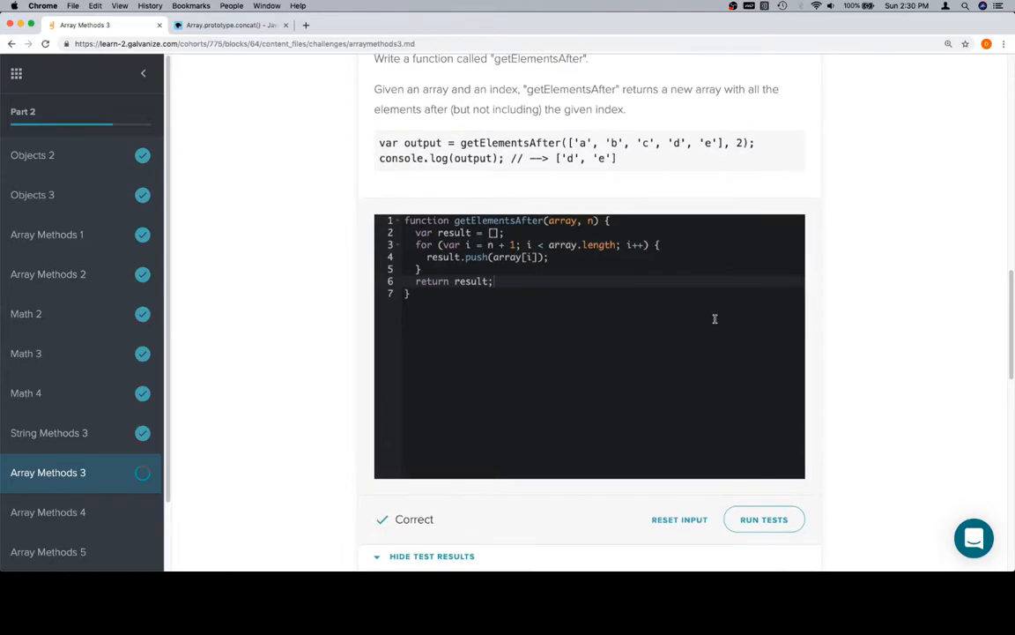
scroll("up", 3)
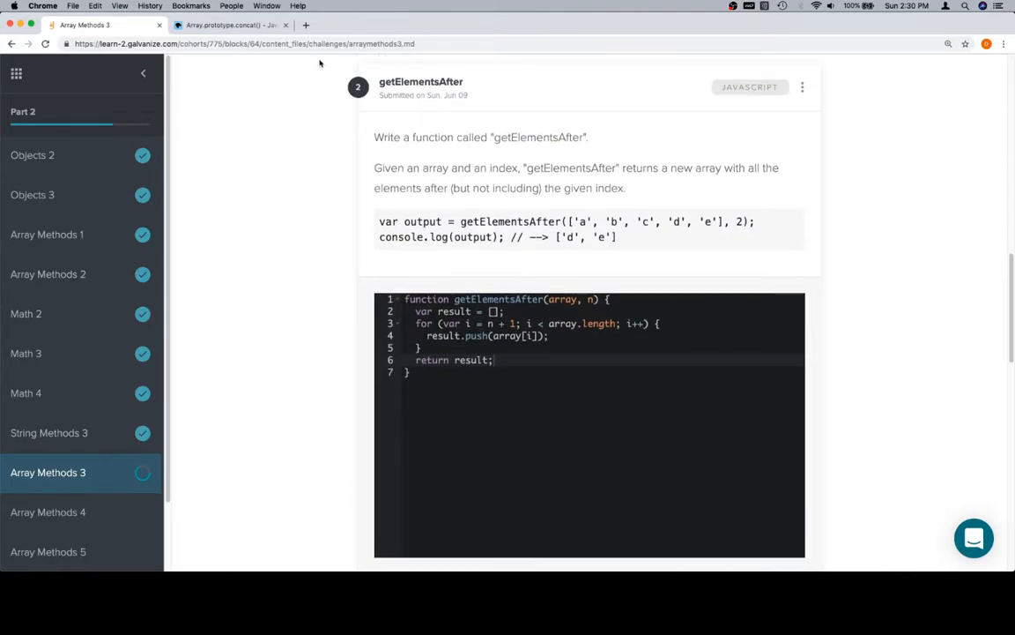
Open MDN's Array.prototype.slice() page and highlight slice in its demo code
left_click(231, 24)
type("slice")
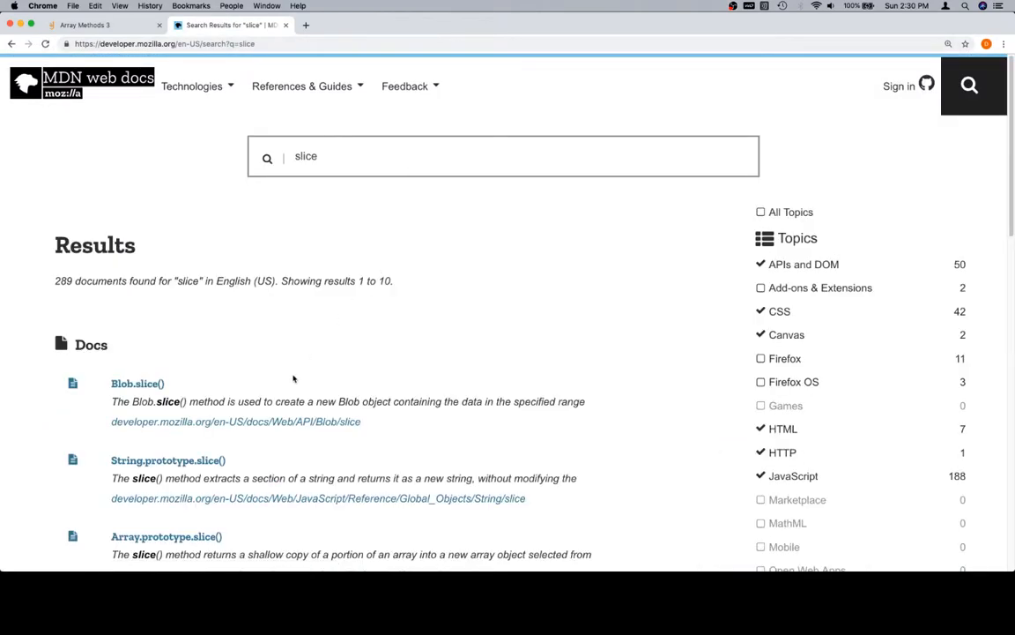
scroll("down", 3)
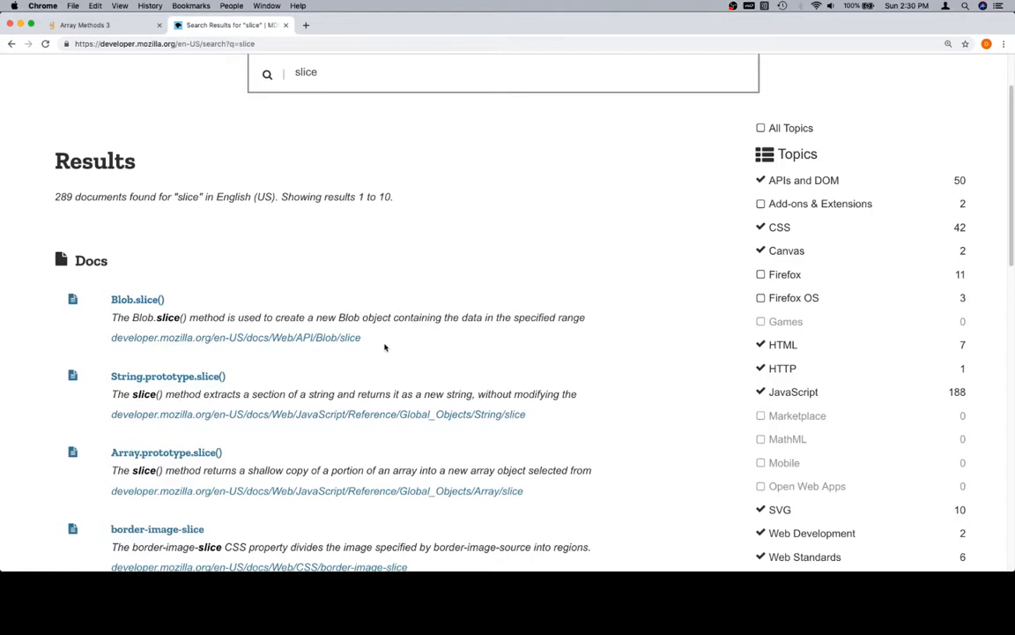
scroll("down", 3)
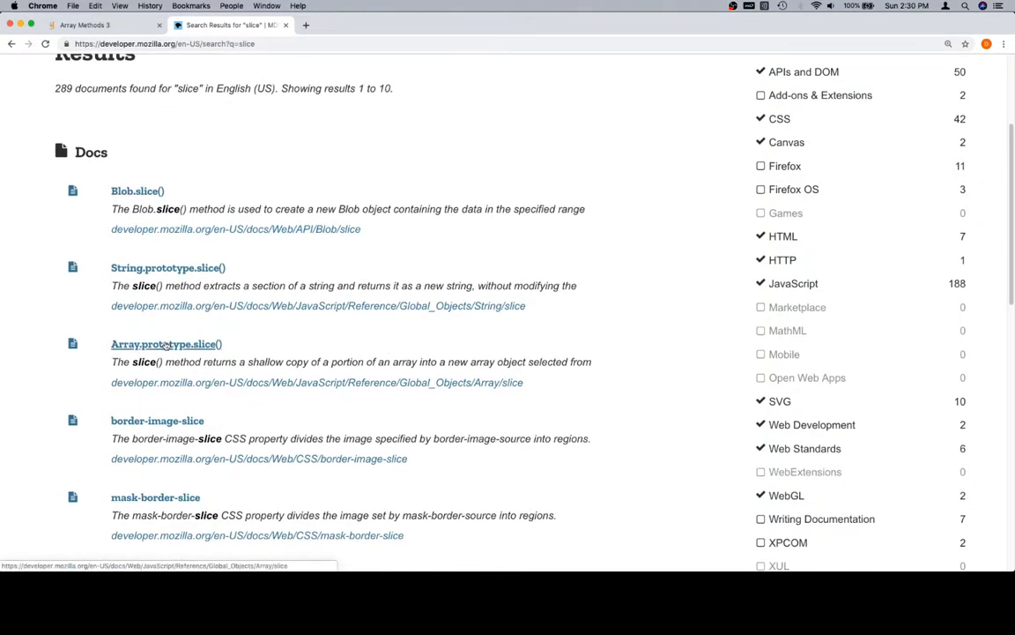
left_click(165, 344)
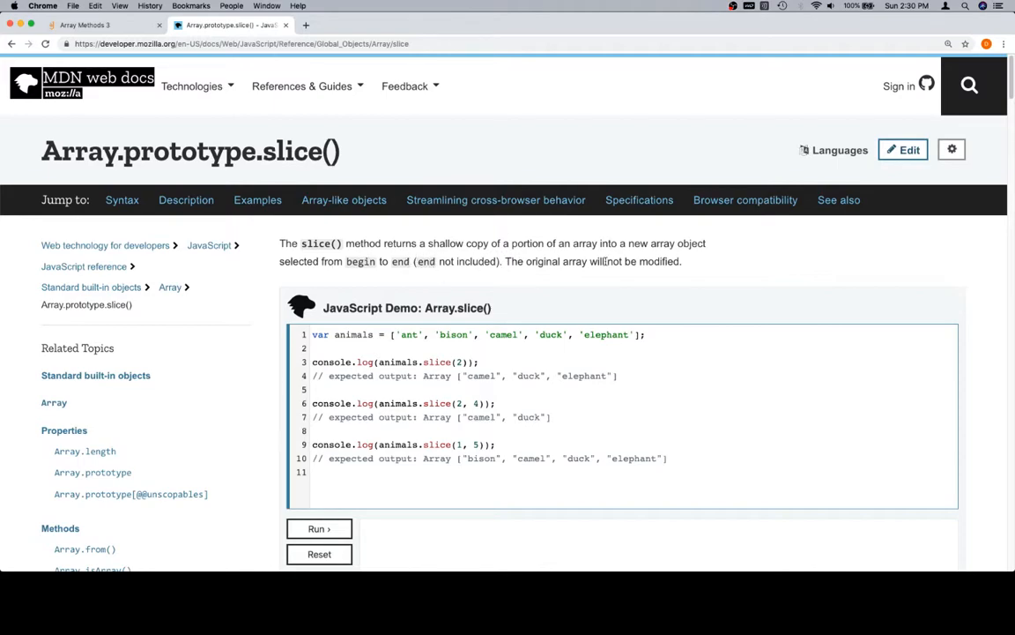
scroll("down", 3)
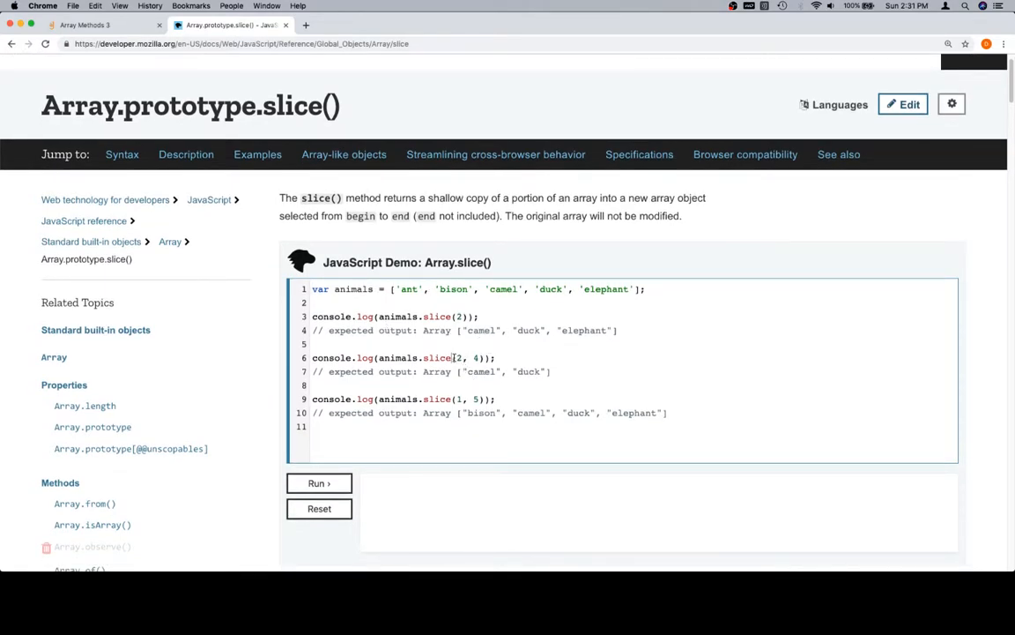
double_click(465, 357)
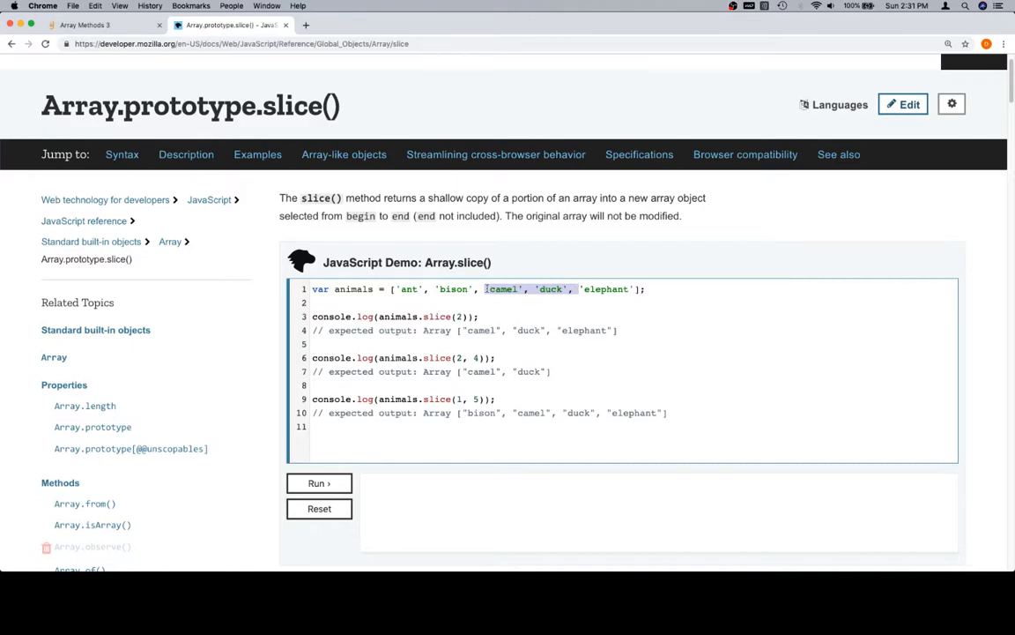
mouse_move(611, 290)
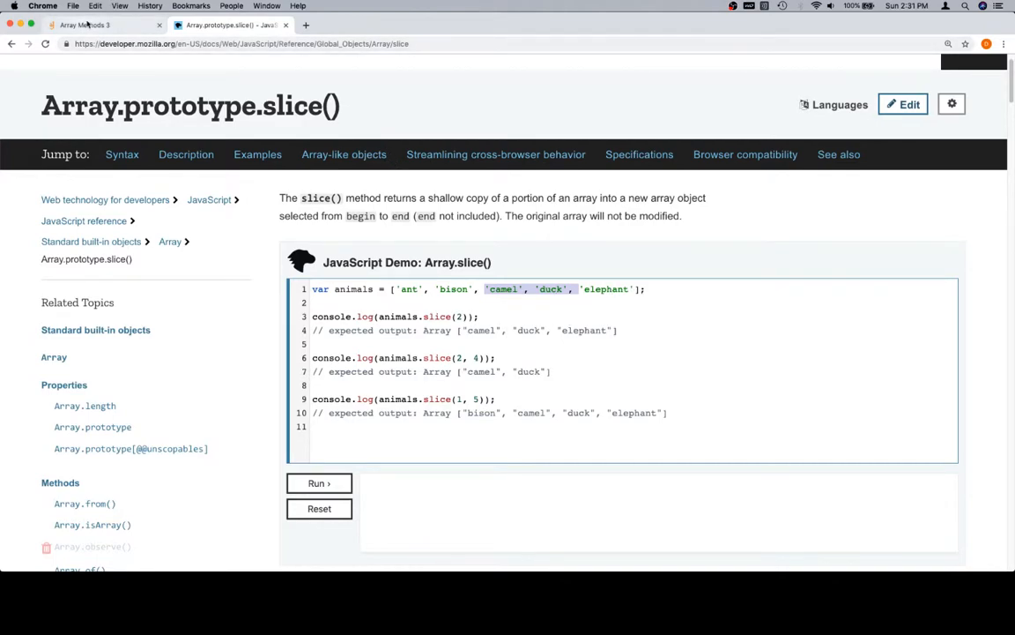
Add return array.slice(n + 1) to getElementsAfter
left_click(96, 25)
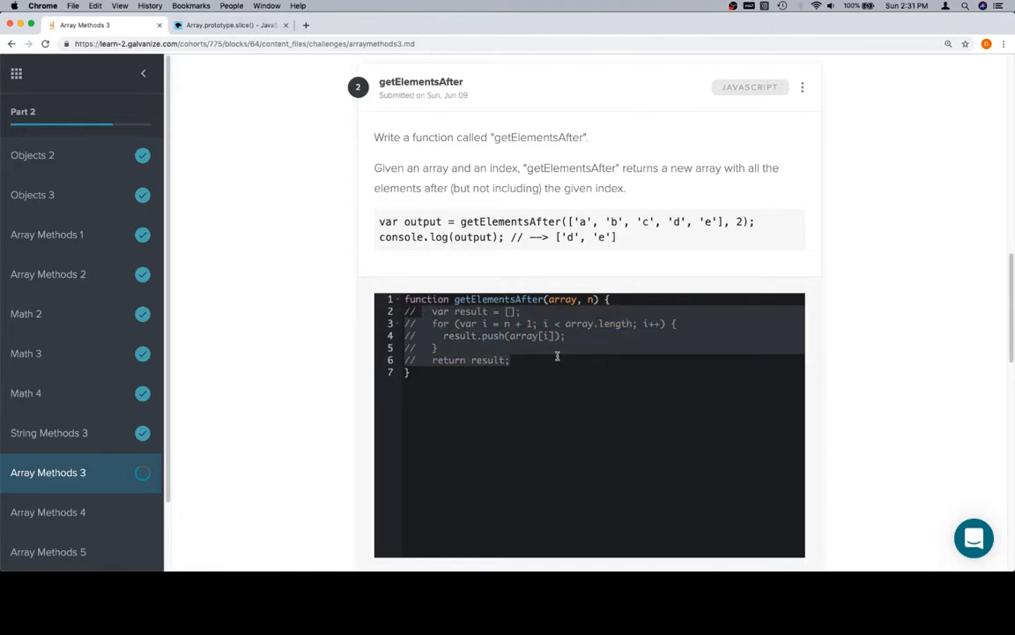
type("ret")
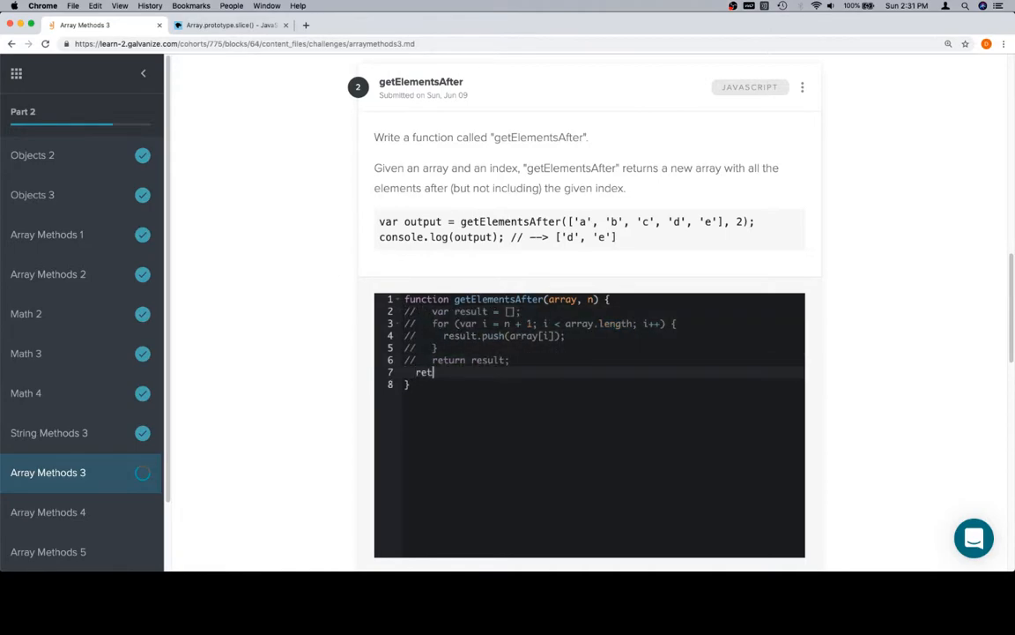
type("urn array.slice(n +")
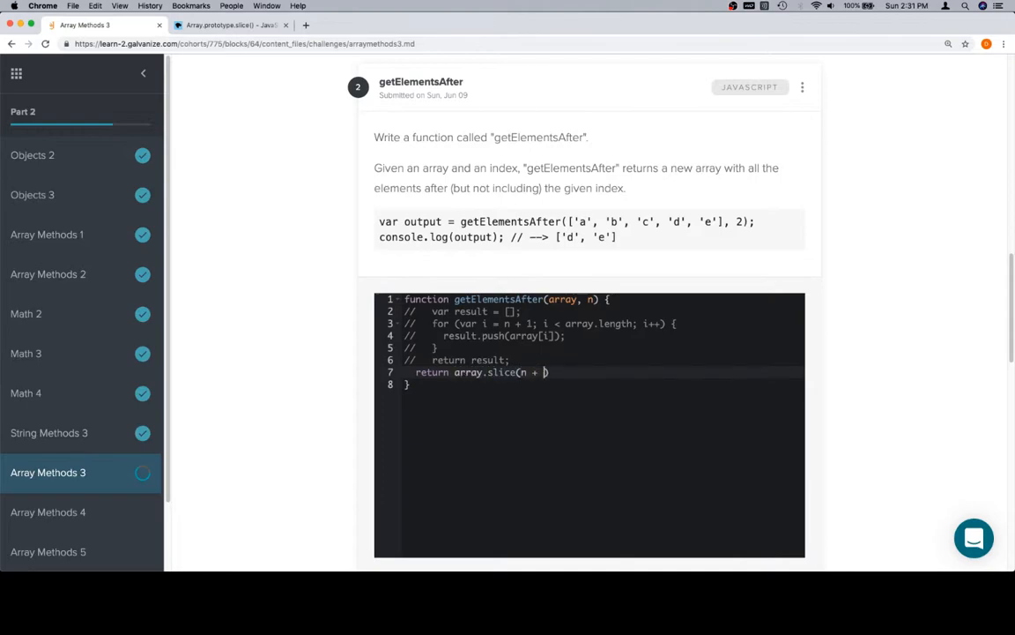
type("1,")
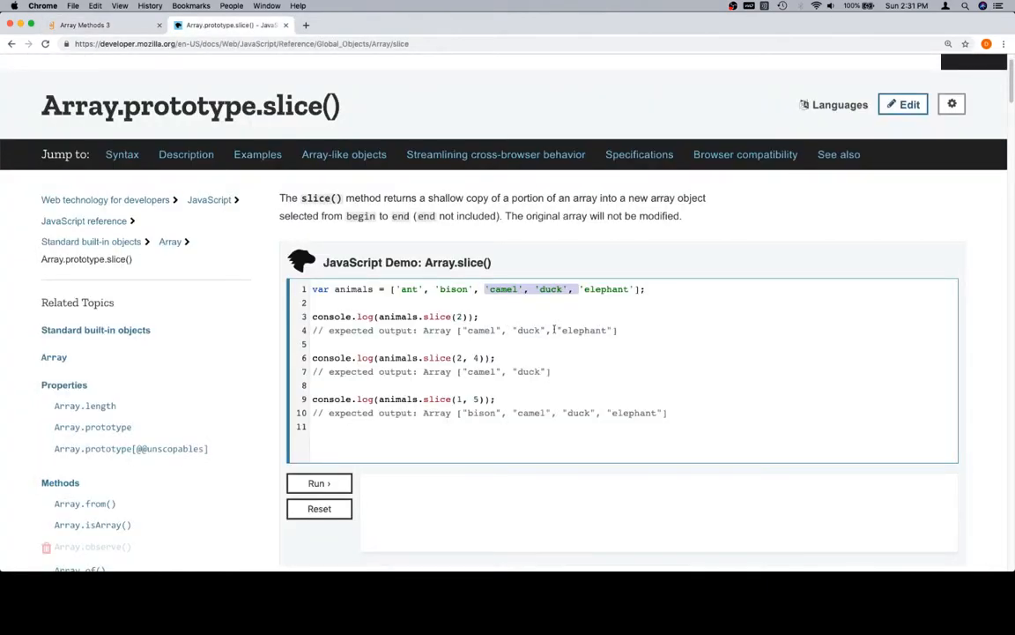
Recheck MDN's slice demo code, then return and scroll toward getElementsUpTo
double_click(461, 316)
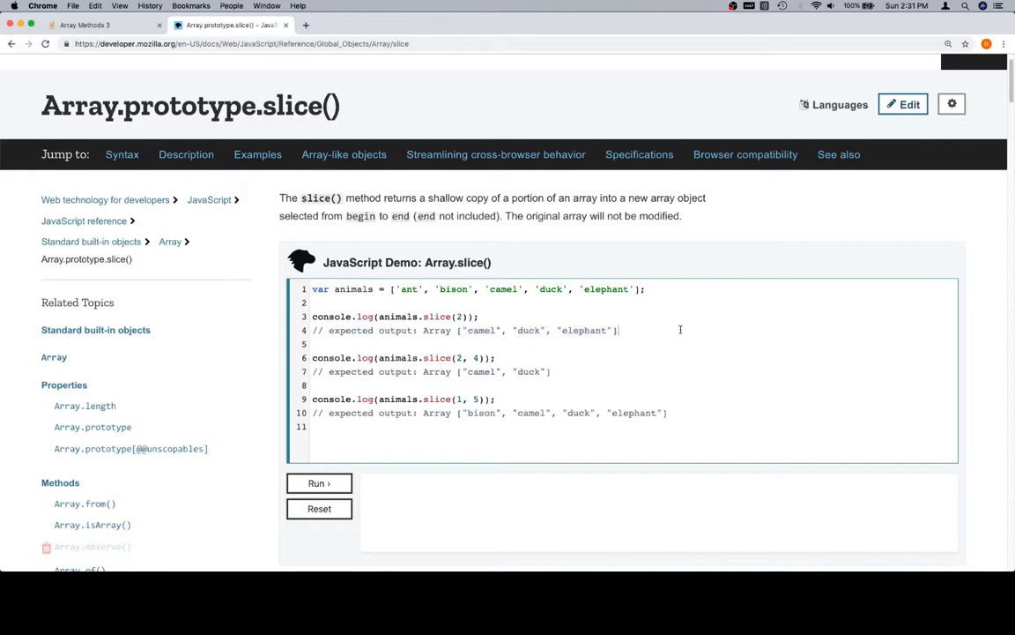
left_click(85, 25)
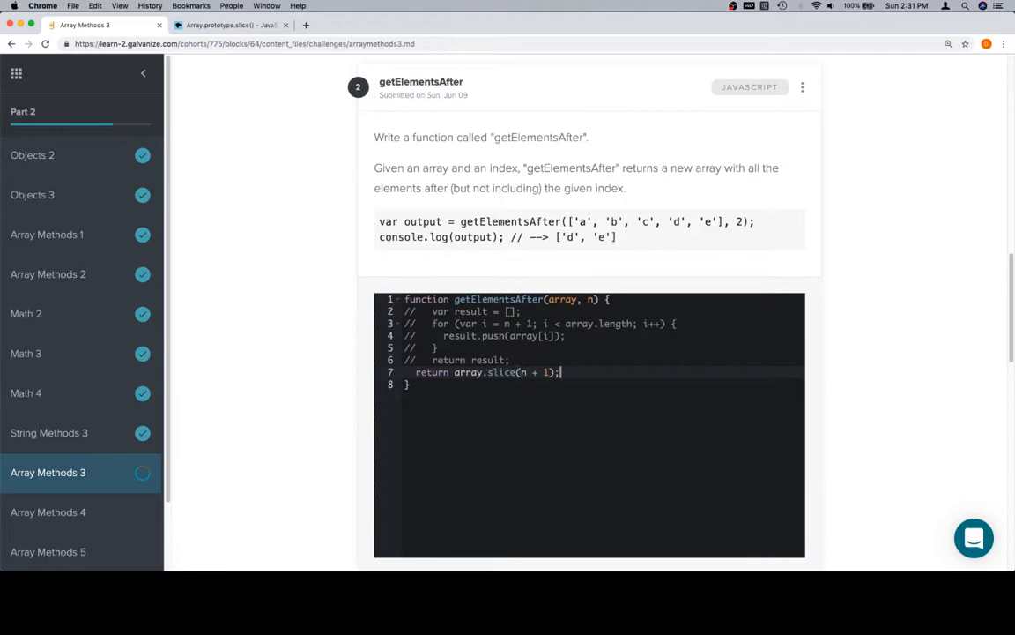
mouse_move(526, 382)
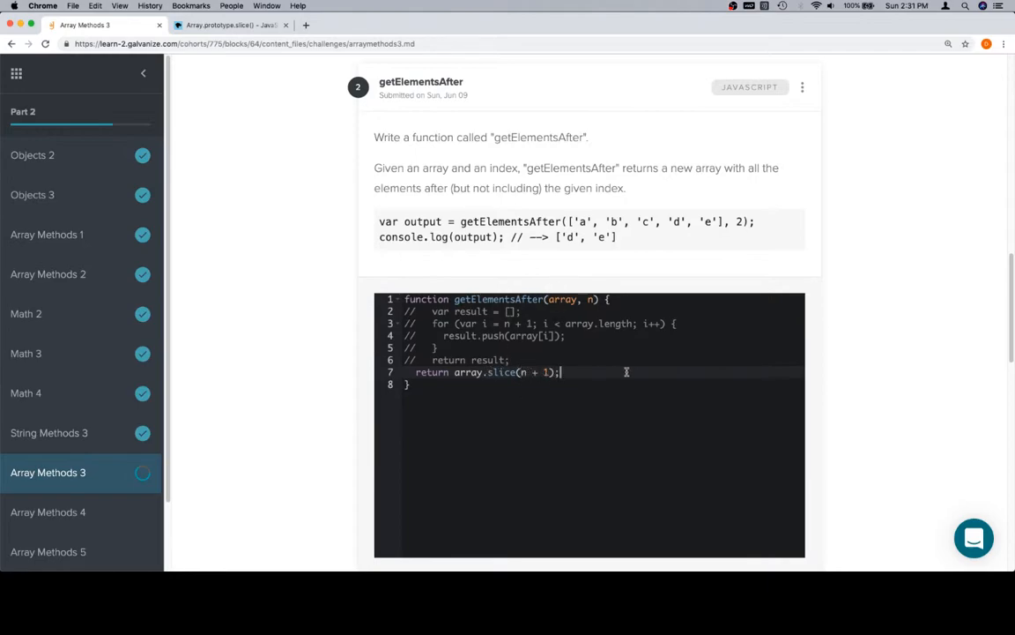
scroll("down", 3)
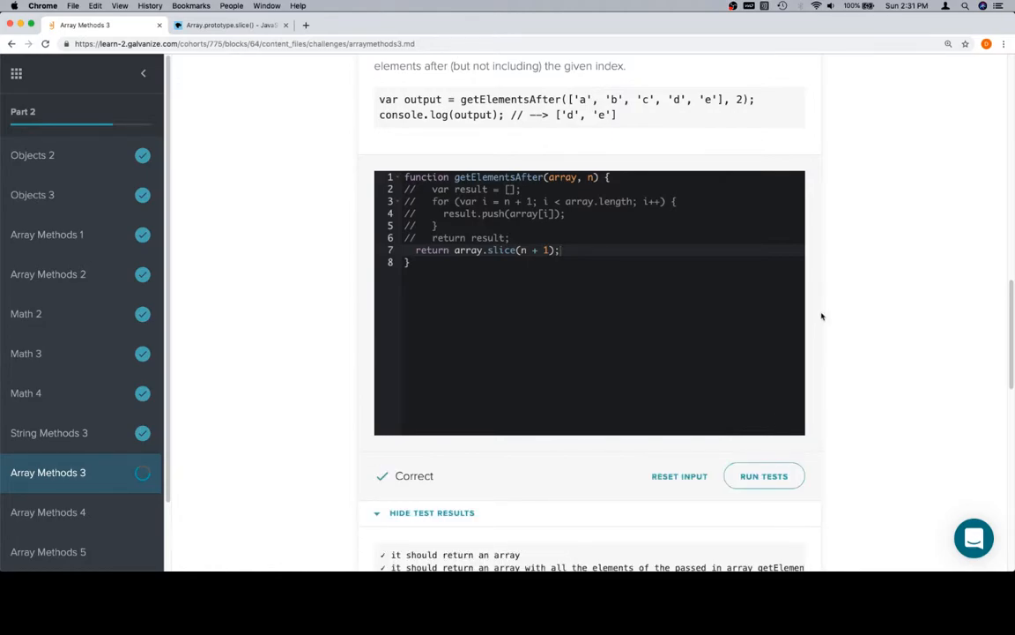
scroll("down", 3)
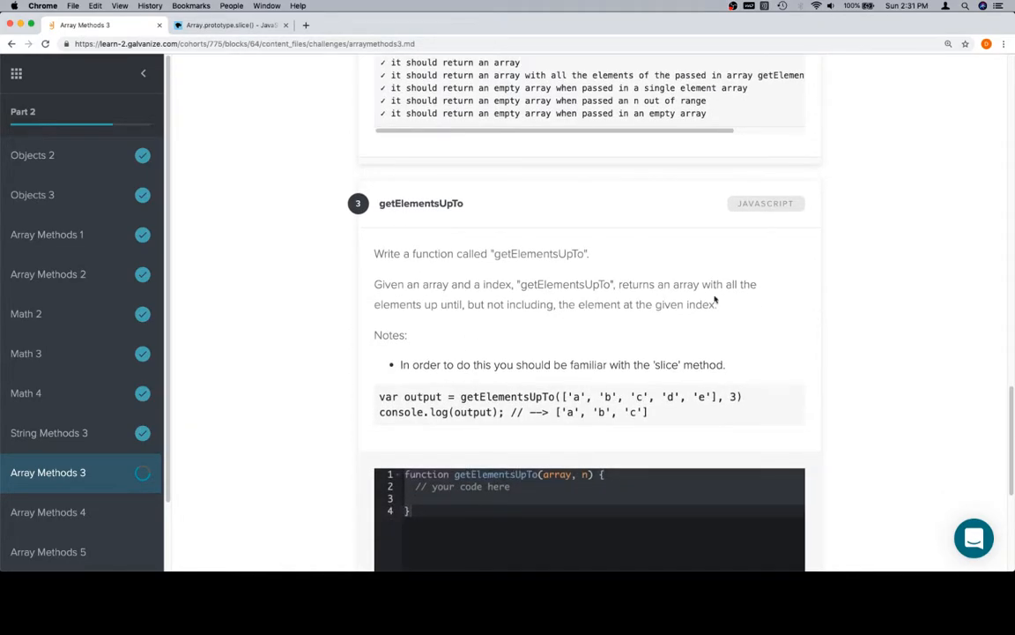
In getElementsUpTo, type return array.slice(0, ) with the end argument still blank
scroll("down", 3)
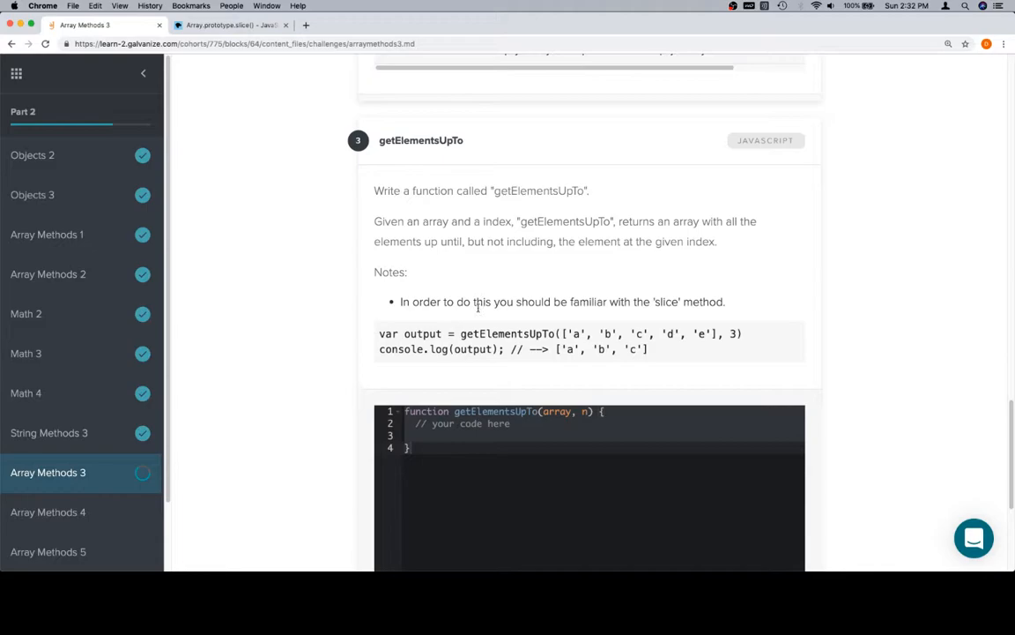
mouse_move(614, 175)
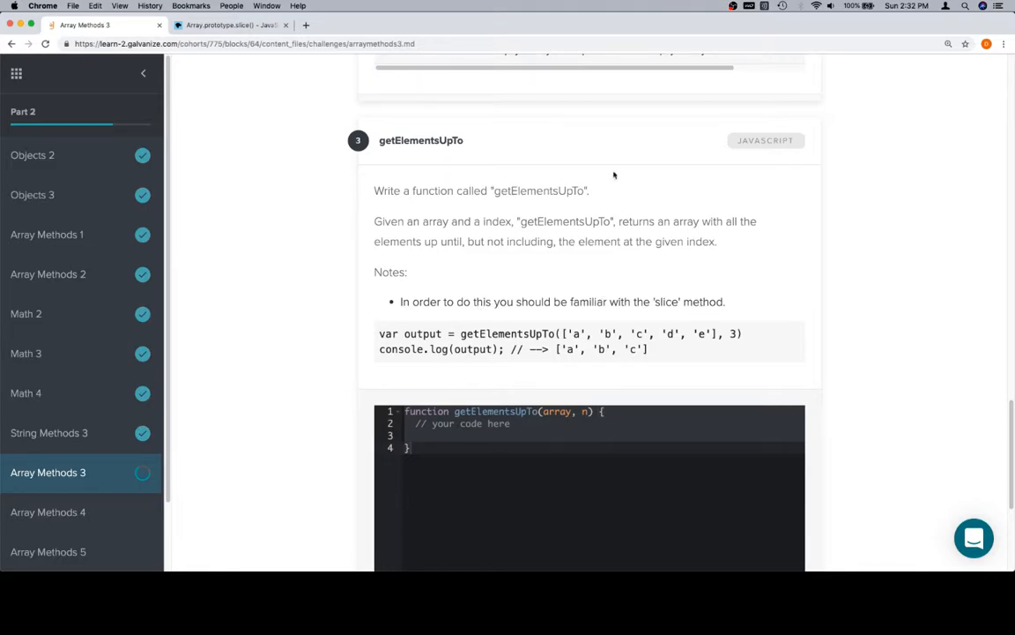
scroll("up", 3)
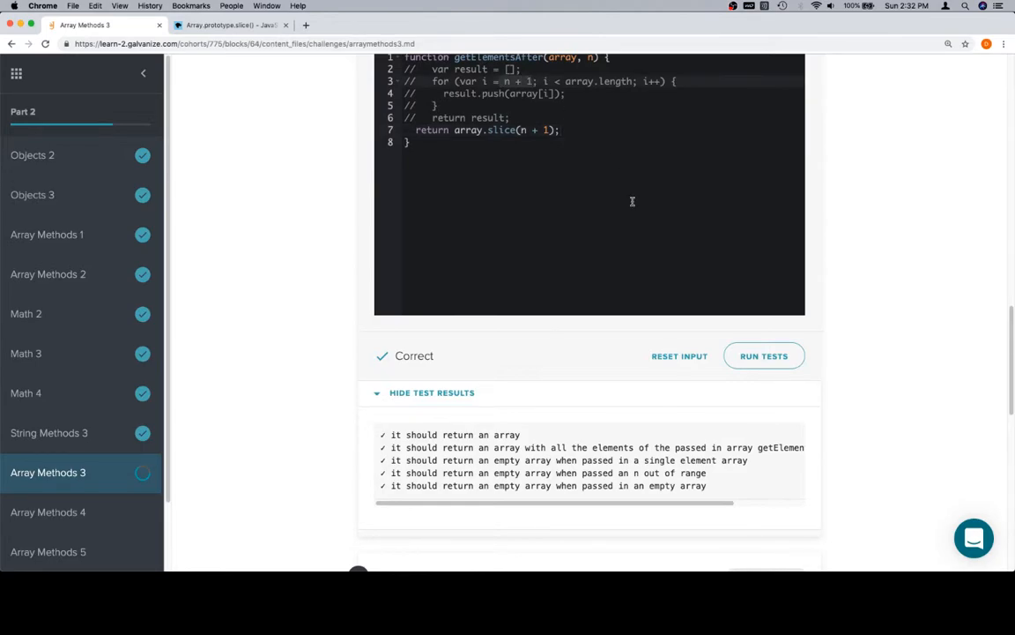
scroll("down", 3)
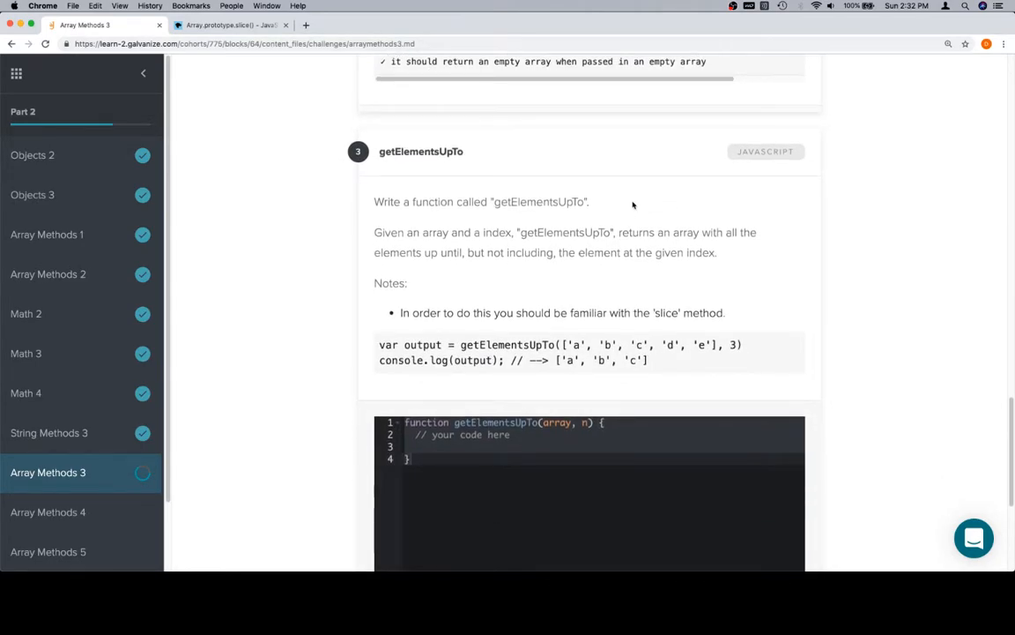
mouse_move(663, 338)
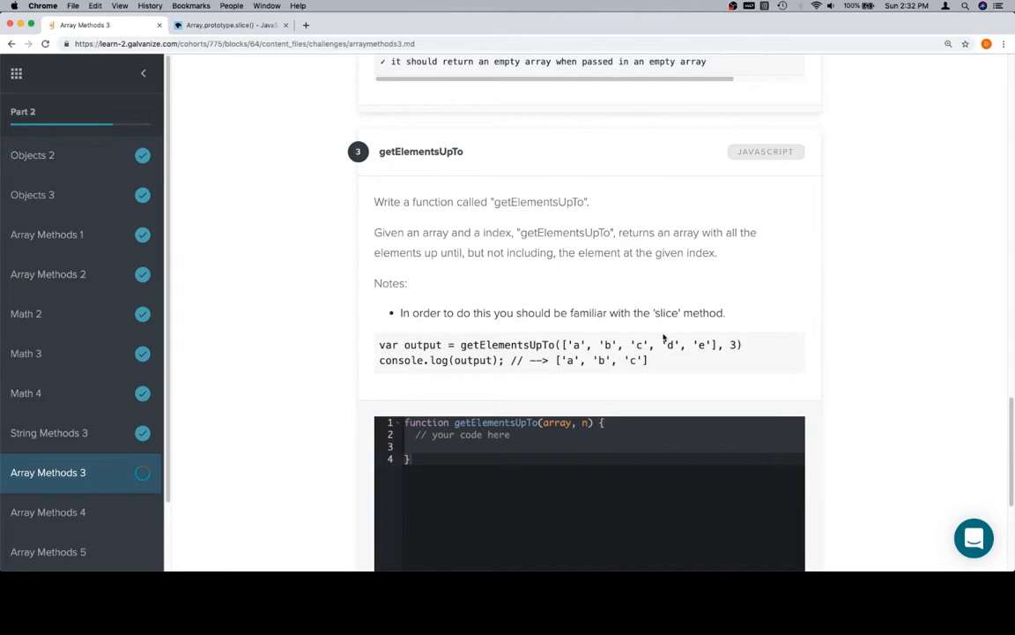
mouse_move(640, 286)
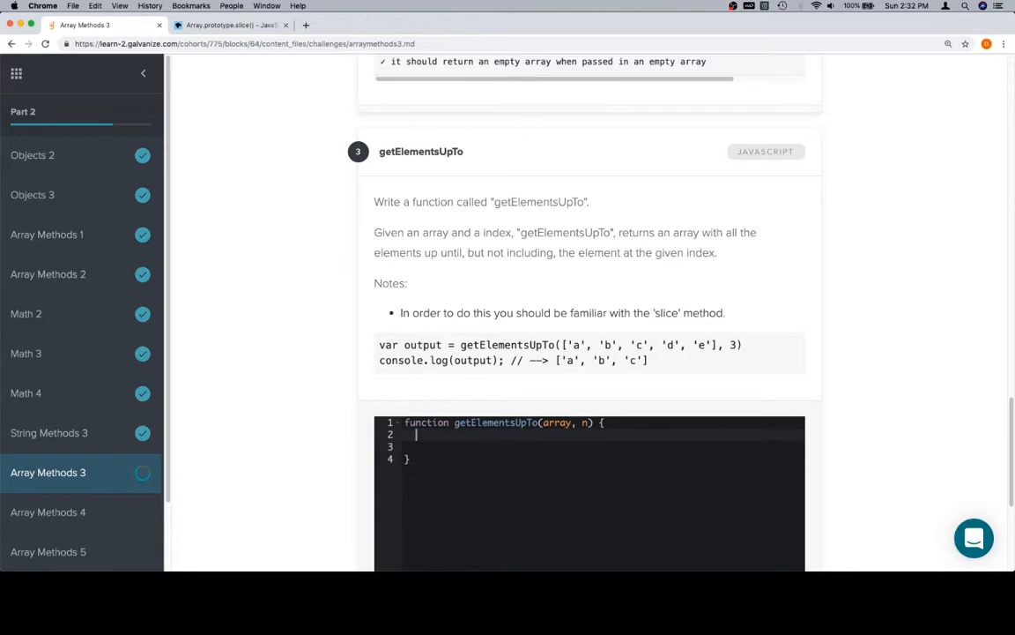
type("return array.slice(")
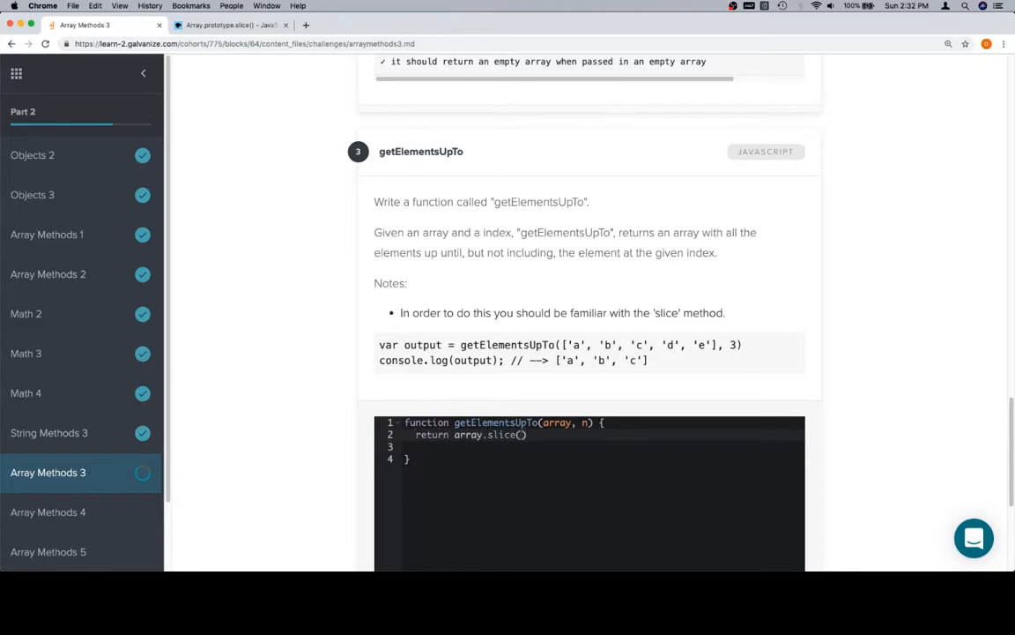
type("0,")
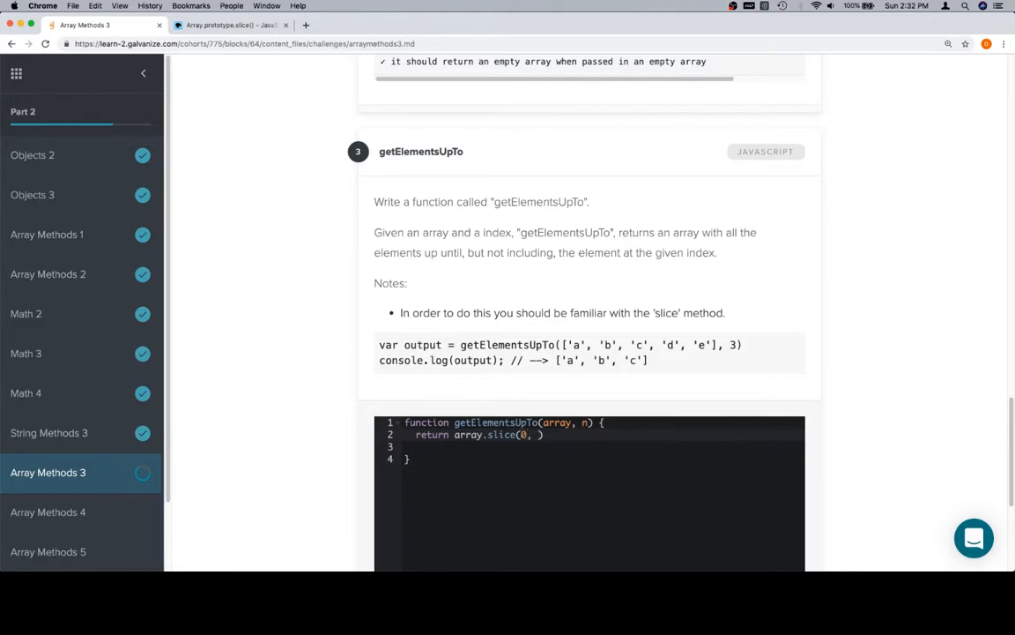
Highlight 'end' in MDN's slice() description, then return to getElementsUpTo
left_click(230, 25)
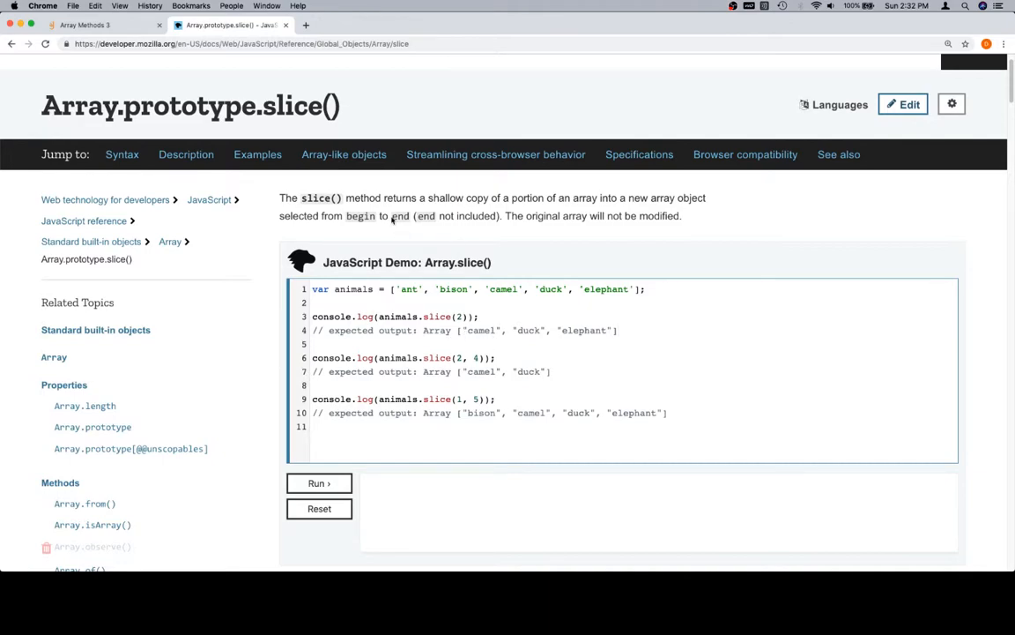
double_click(401, 216)
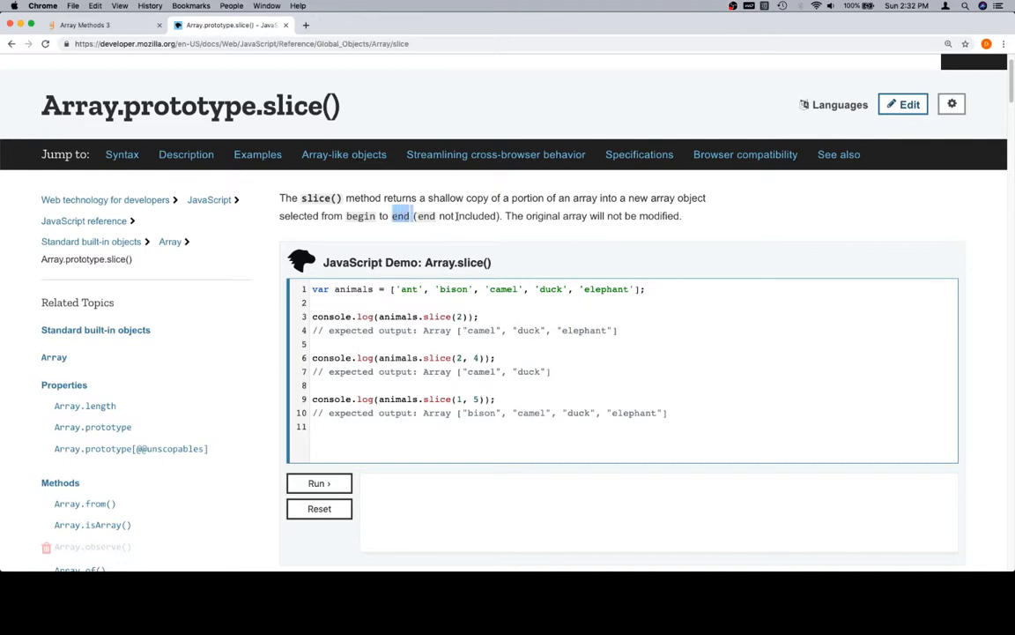
left_click(85, 25)
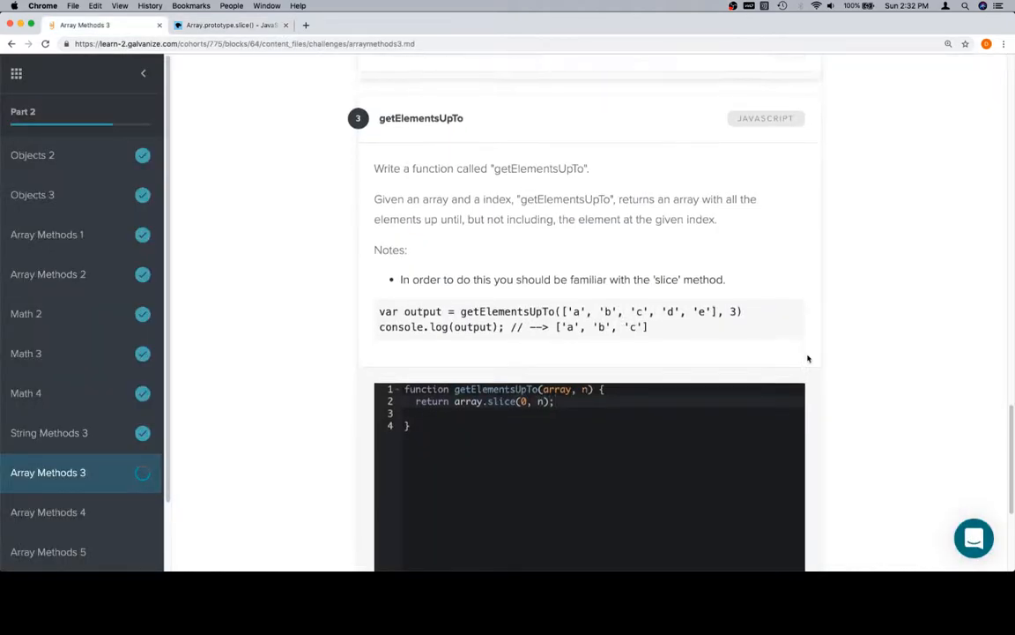
Run the getElementsUpTo tests, with all five passing for array.slice(0, n)
scroll("down", 3)
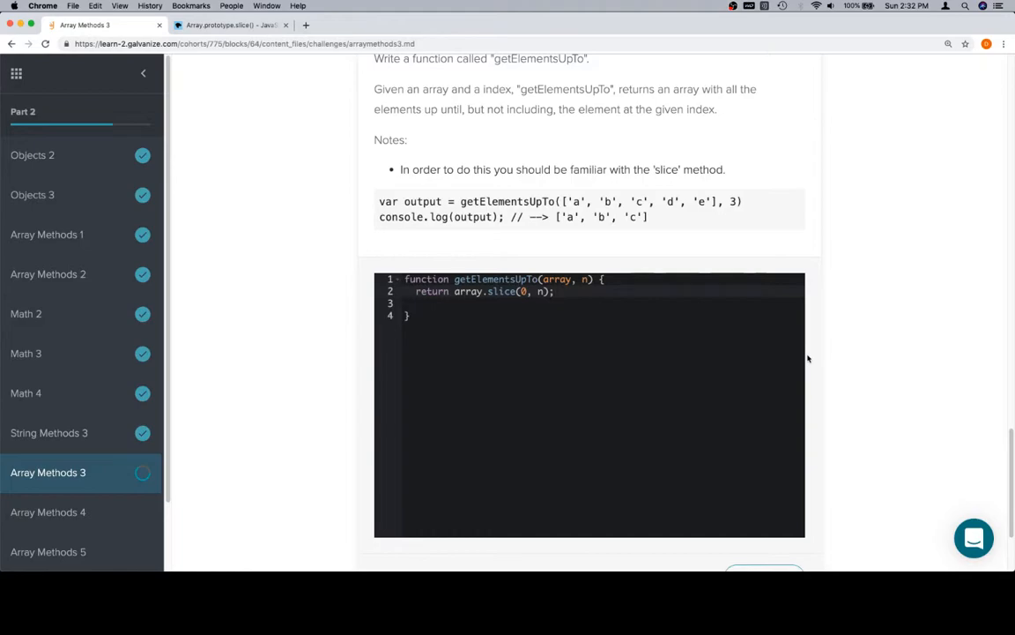
scroll("down", 3)
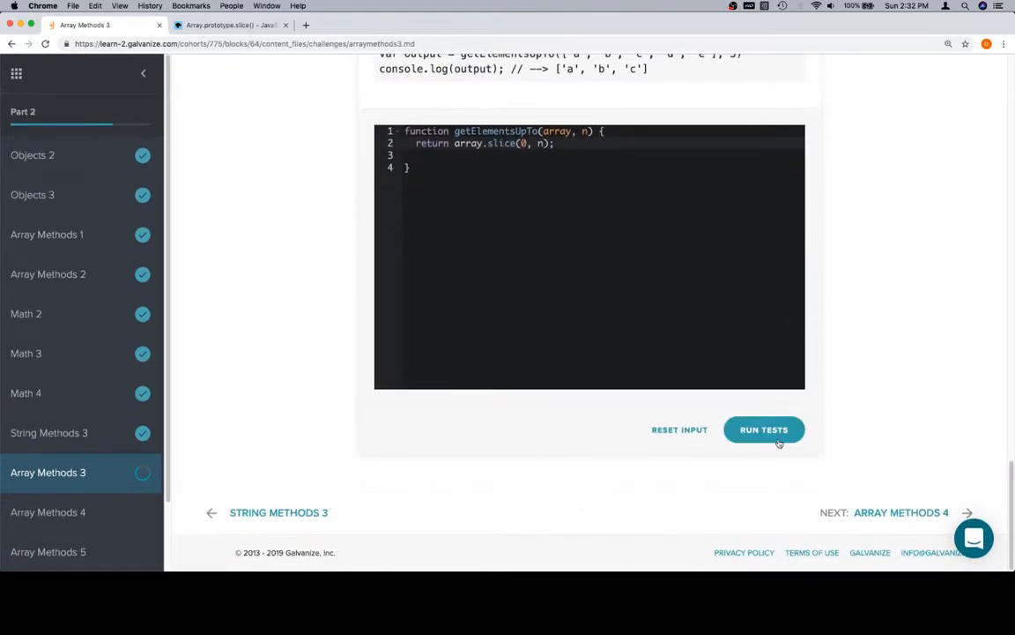
left_click(763, 429)
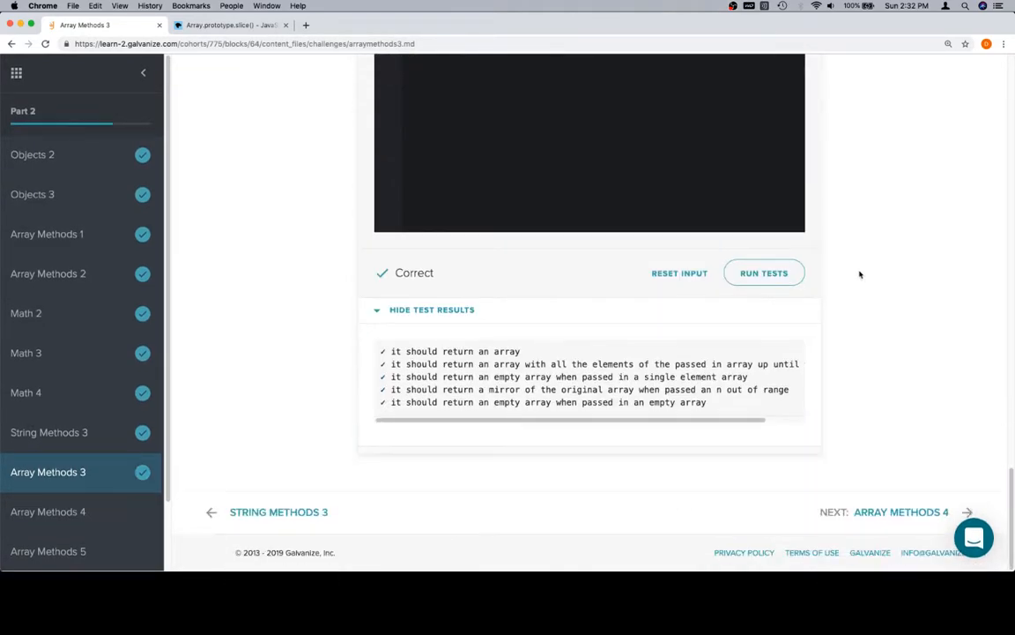